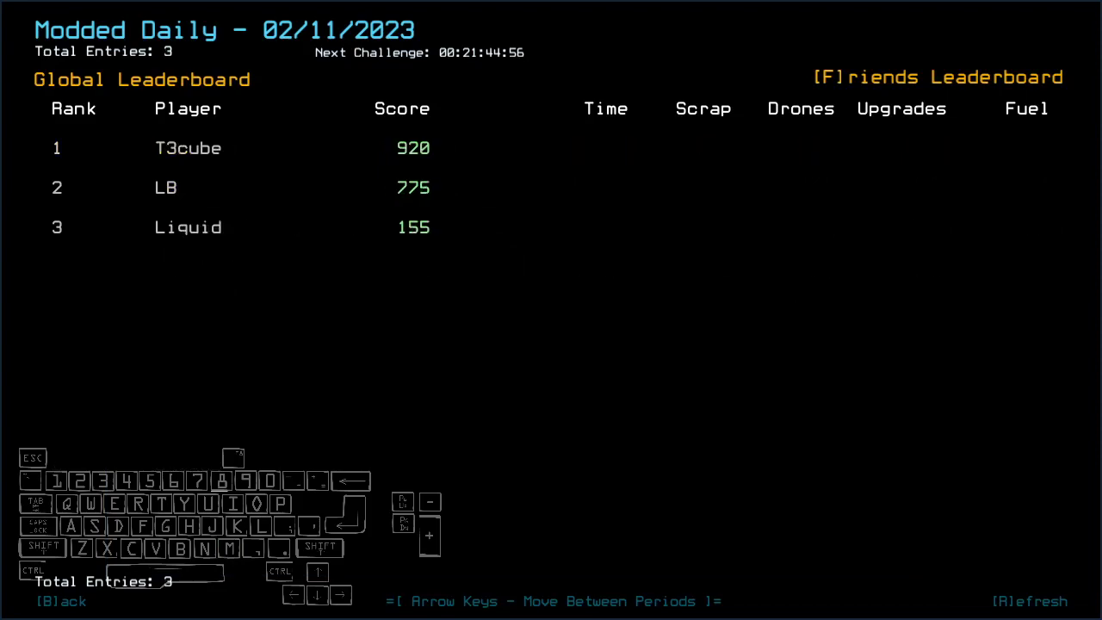
Step: Leave the Modded Daily leaderboard and start the run with drones Ron, Tim and Cliff
key("Left")
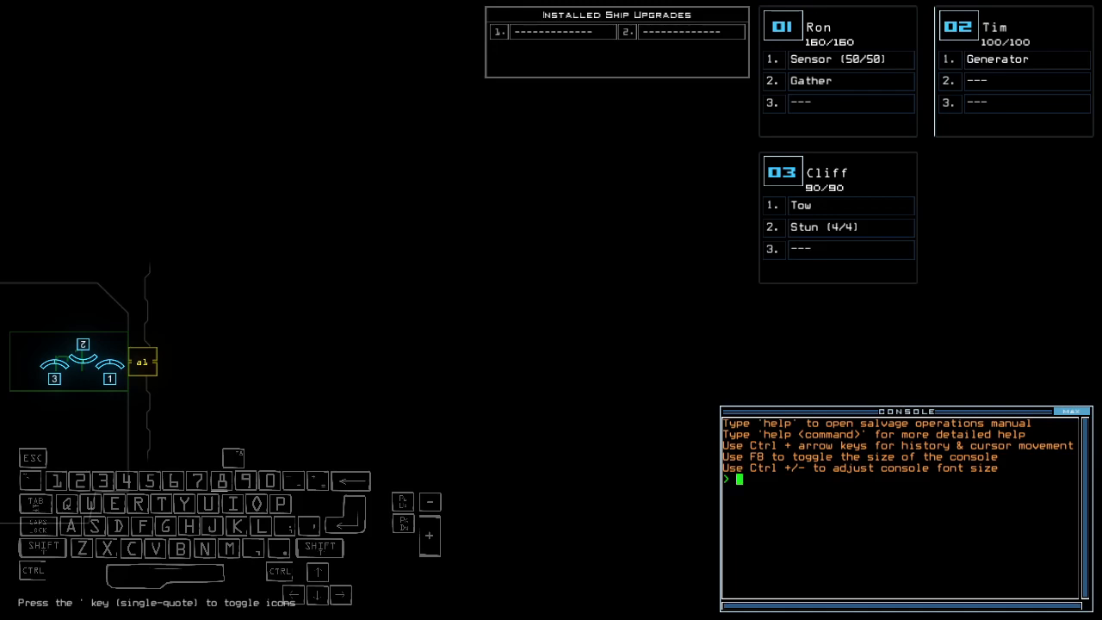
Step: Enter the swap;set 2;swap 3 stun console command to move Stun from Cliff onto Ron
type("swap")
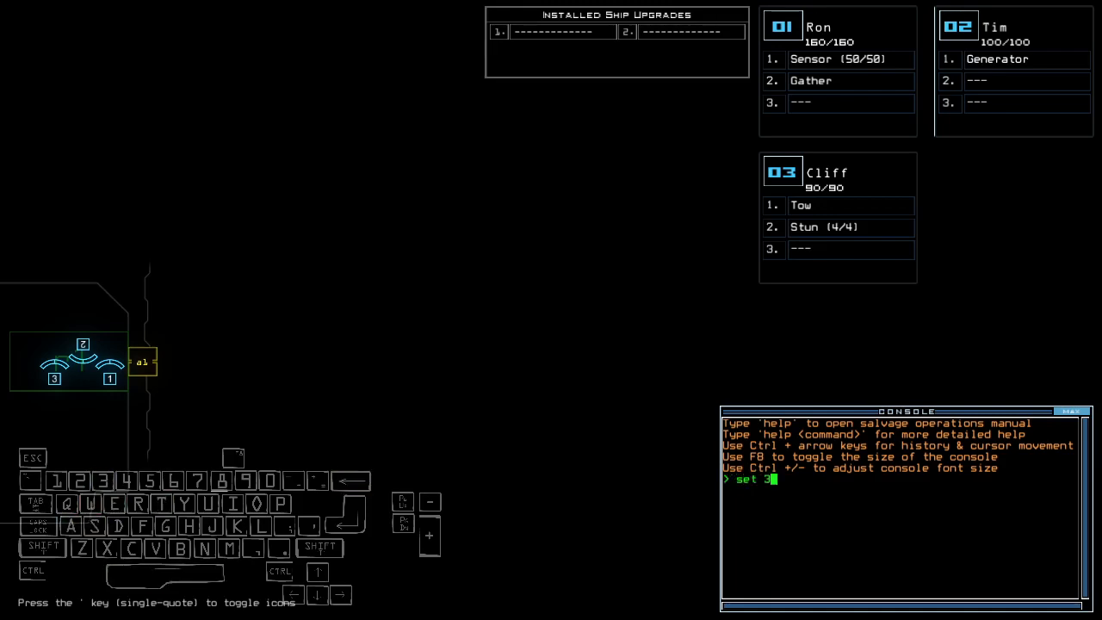
type(";set 2;")
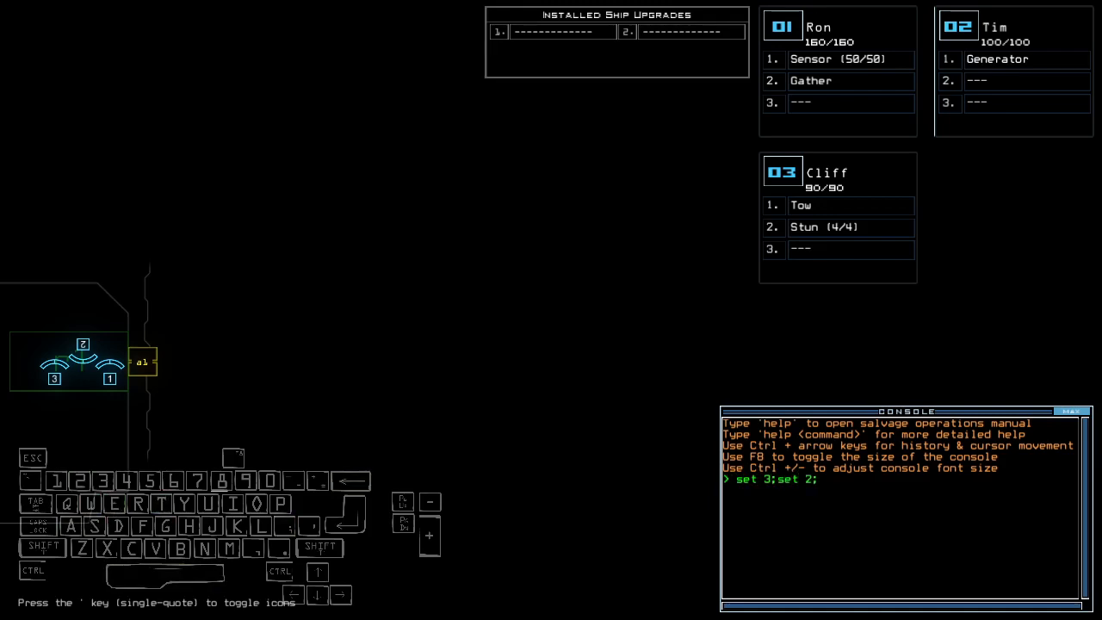
type("swap")
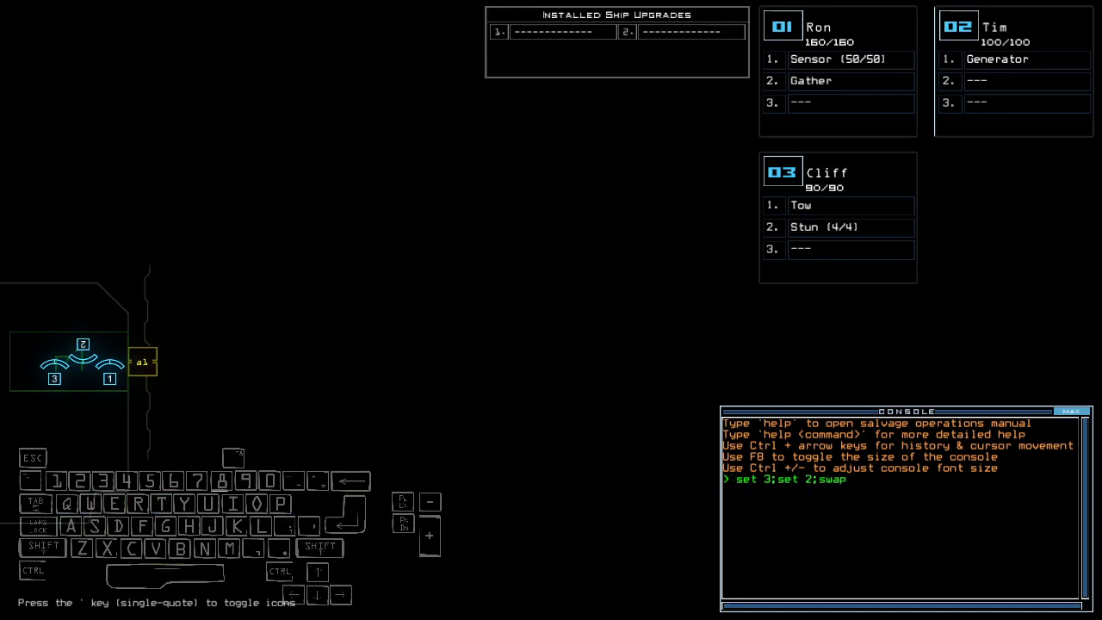
type("3 stu")
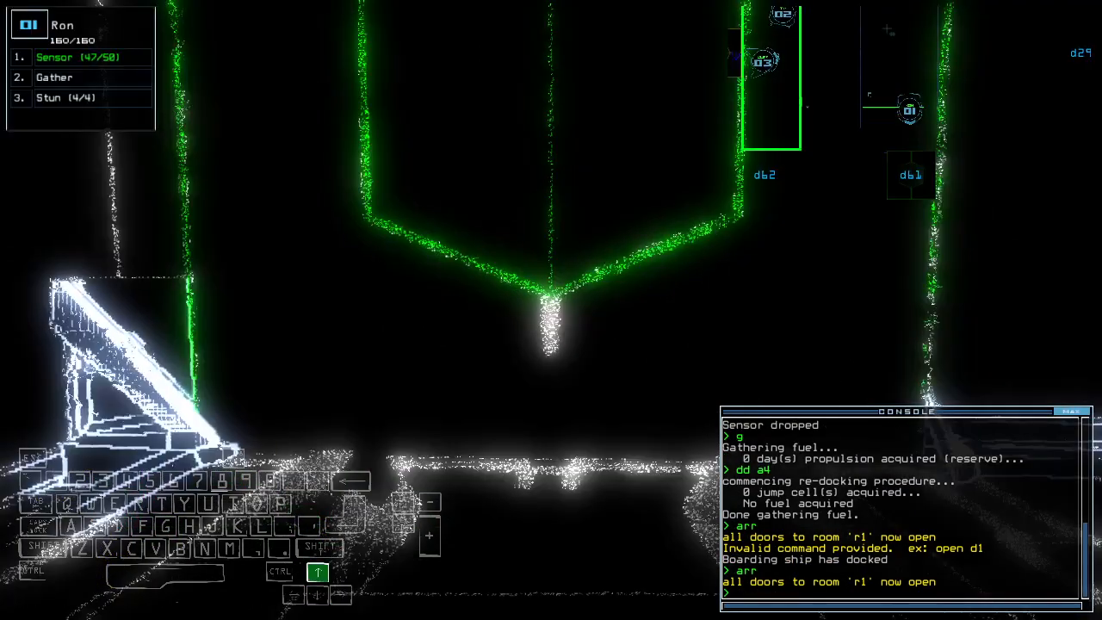
Step: Issue door commands d61, d31 and d55 while dropping a sensor and gathering scrap
type("d61")
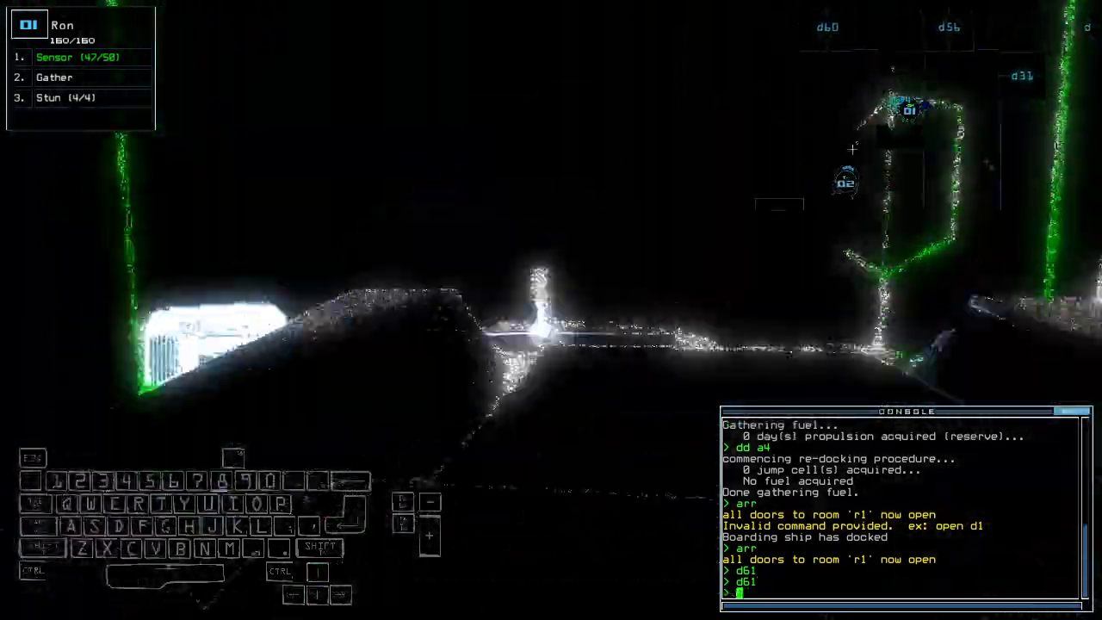
type("d31 d")
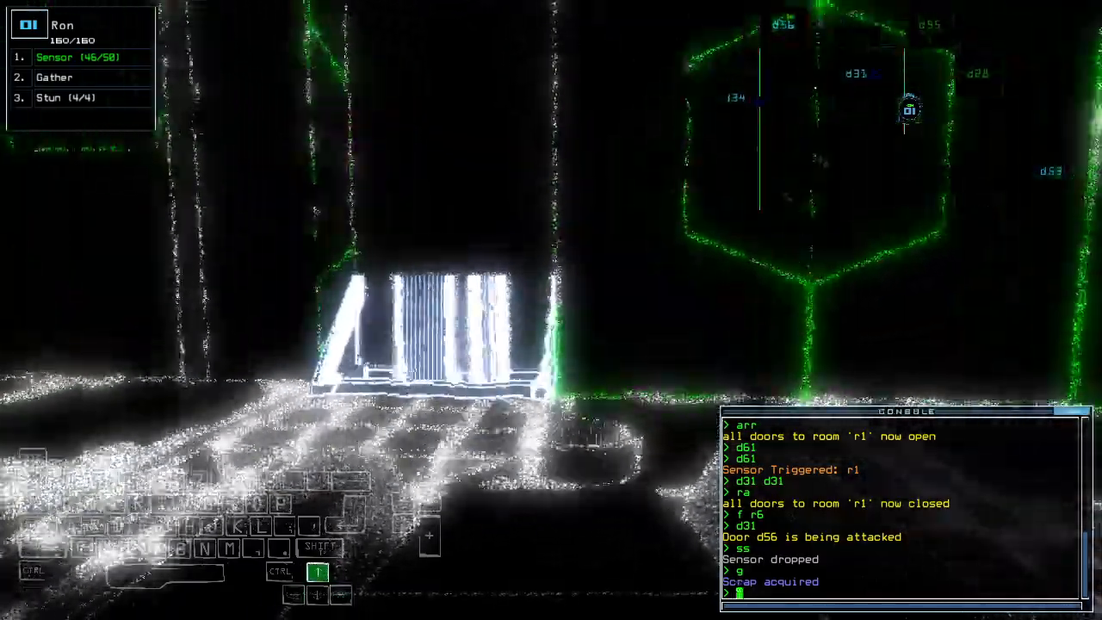
type("d5")
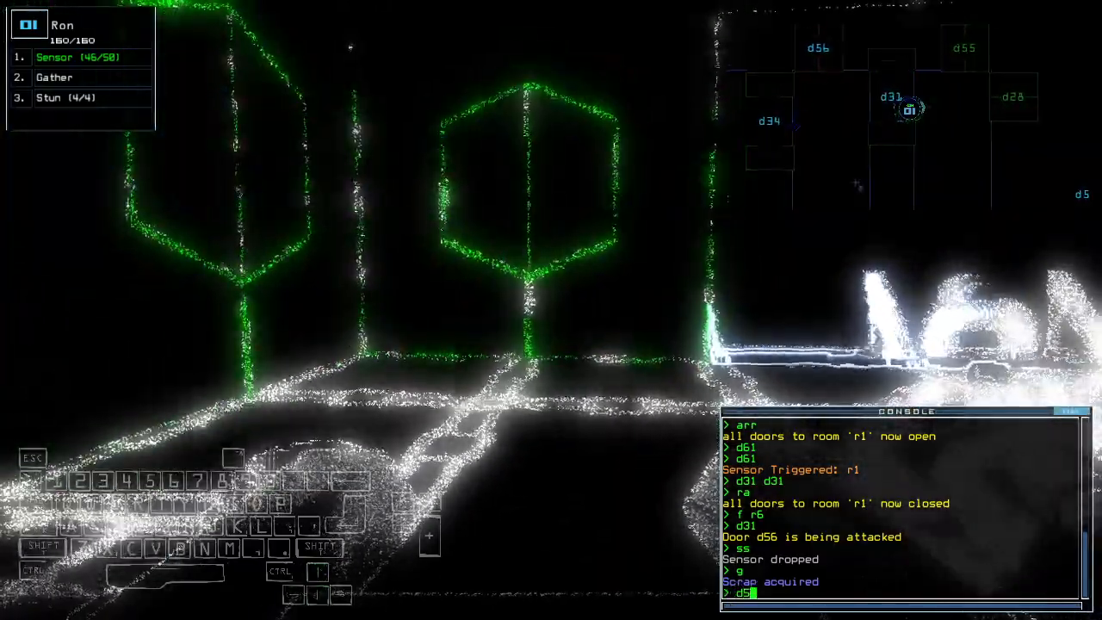
type("5")
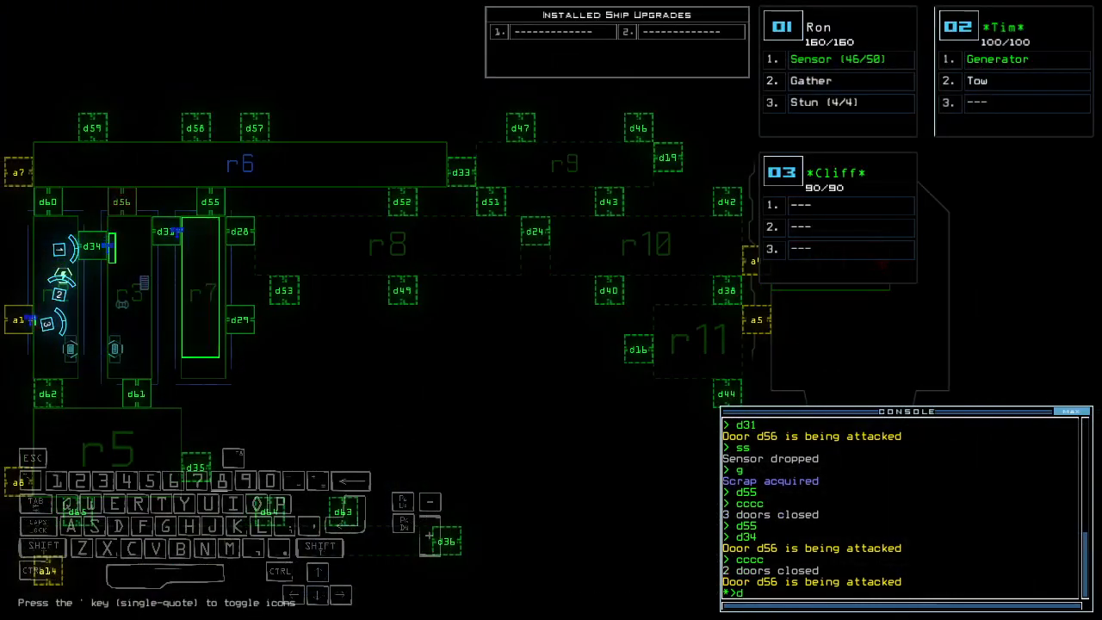
Step: Toggle door d55, then enter f r7 after moving the sensor to Cliff and closing doors
type("d55")
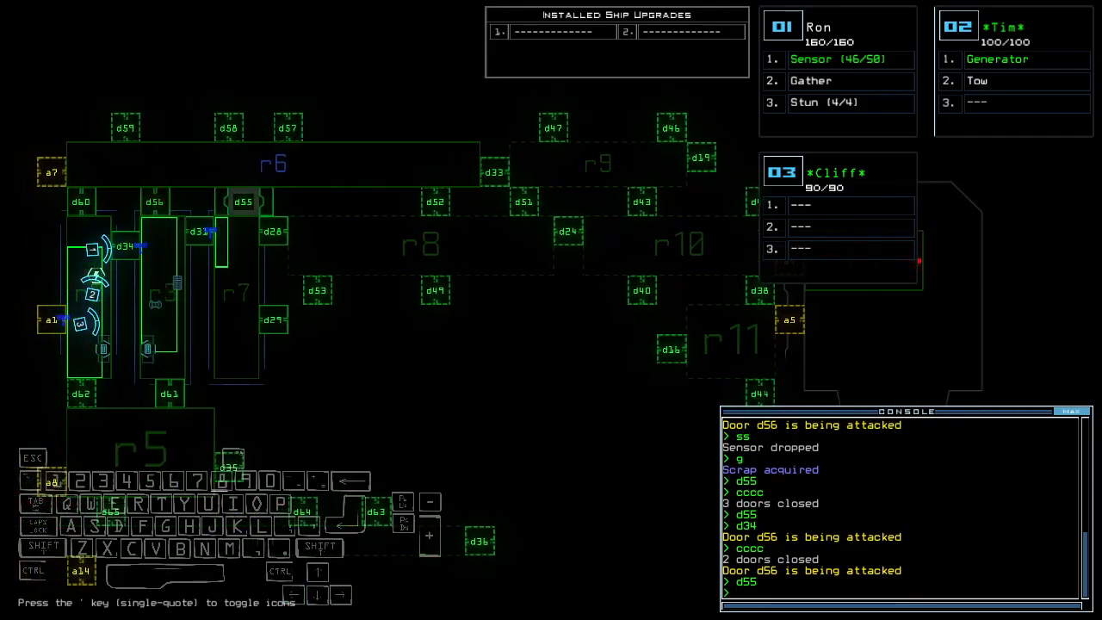
type("d")
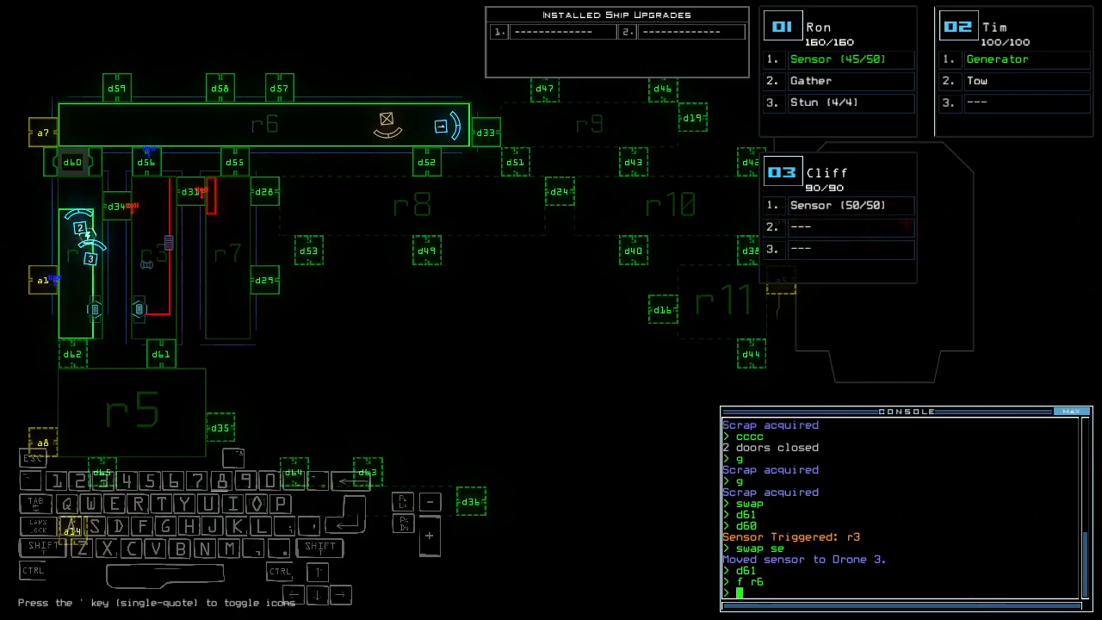
type("f r7")
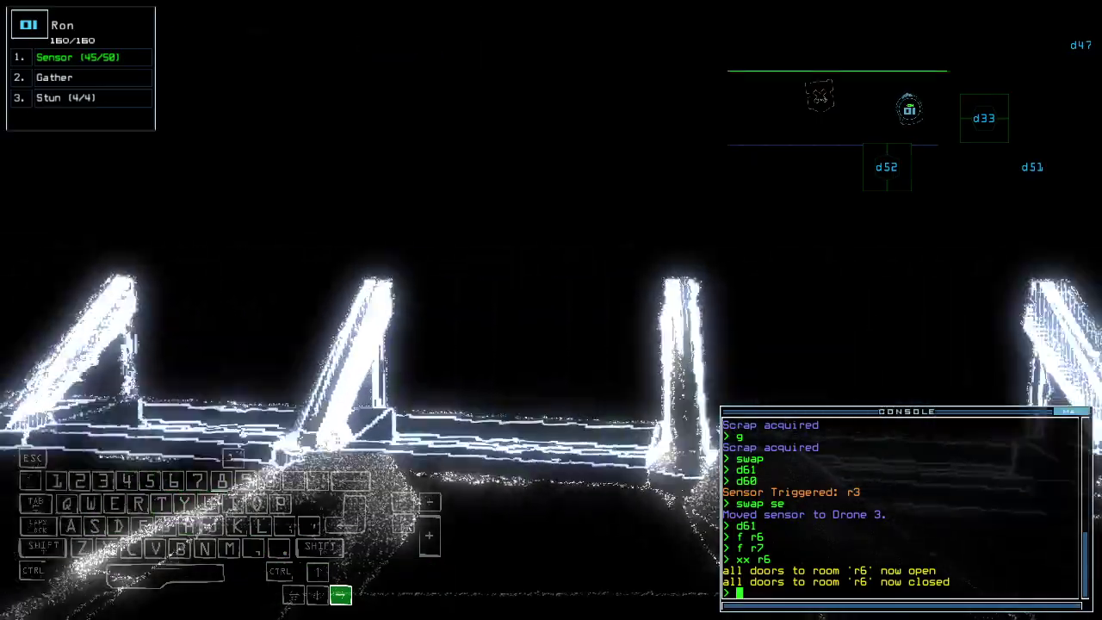
Step: Toggle door d52, then dock the boarding ship at airlock a8 with dd a8
type("d52")
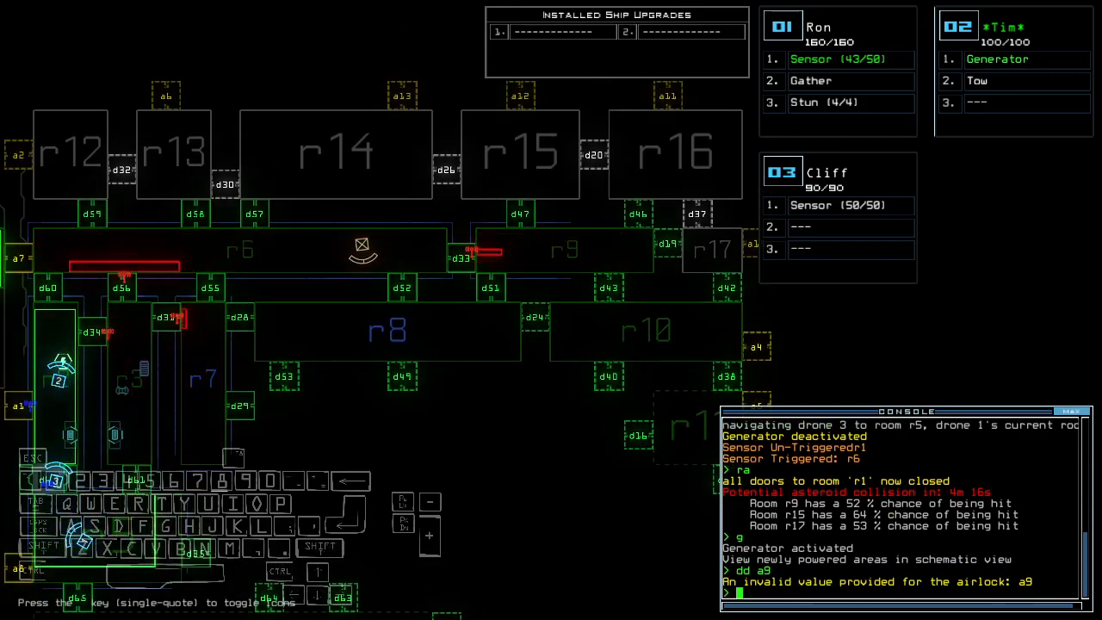
type("dd a8")
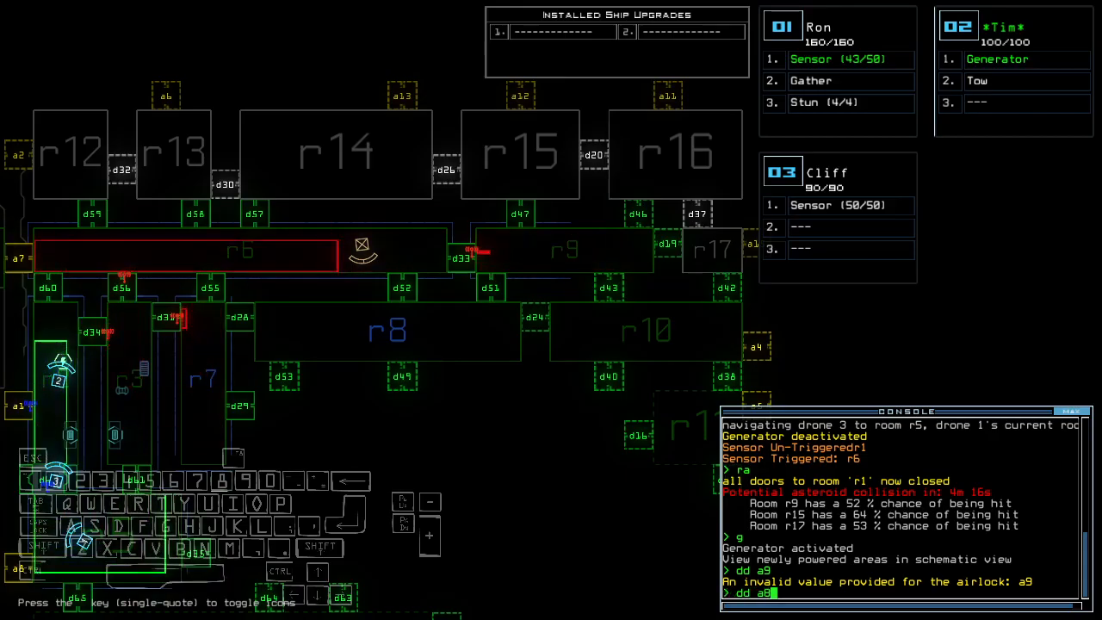
key("Return")
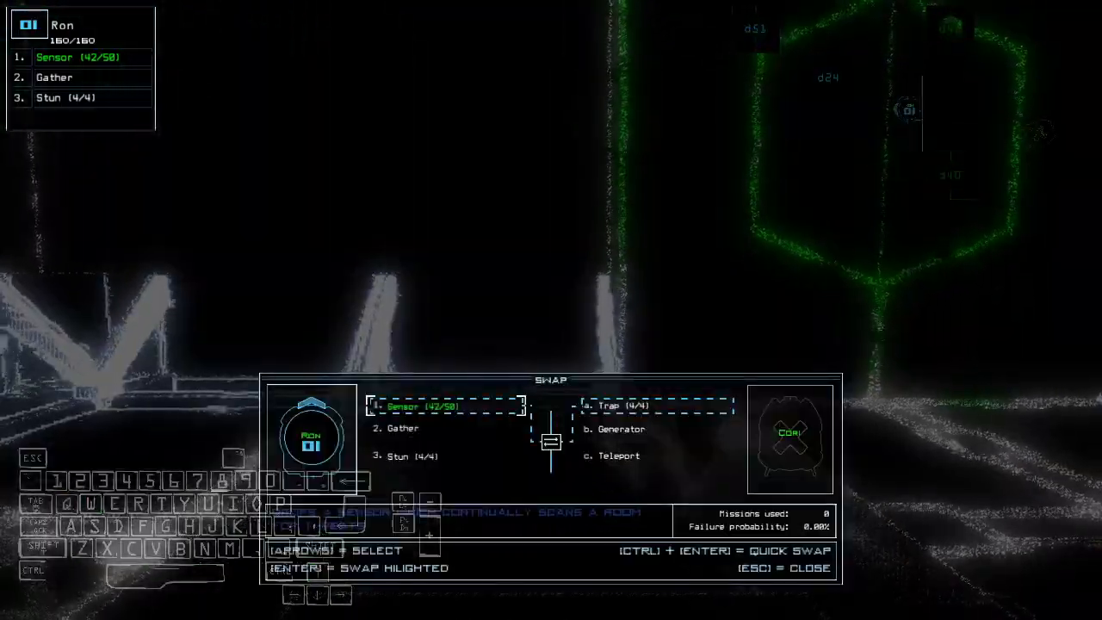
Step: Leave Ron's upgrade swap screen comparing its modules with Trap, Generator and Teleport
key("Escape")
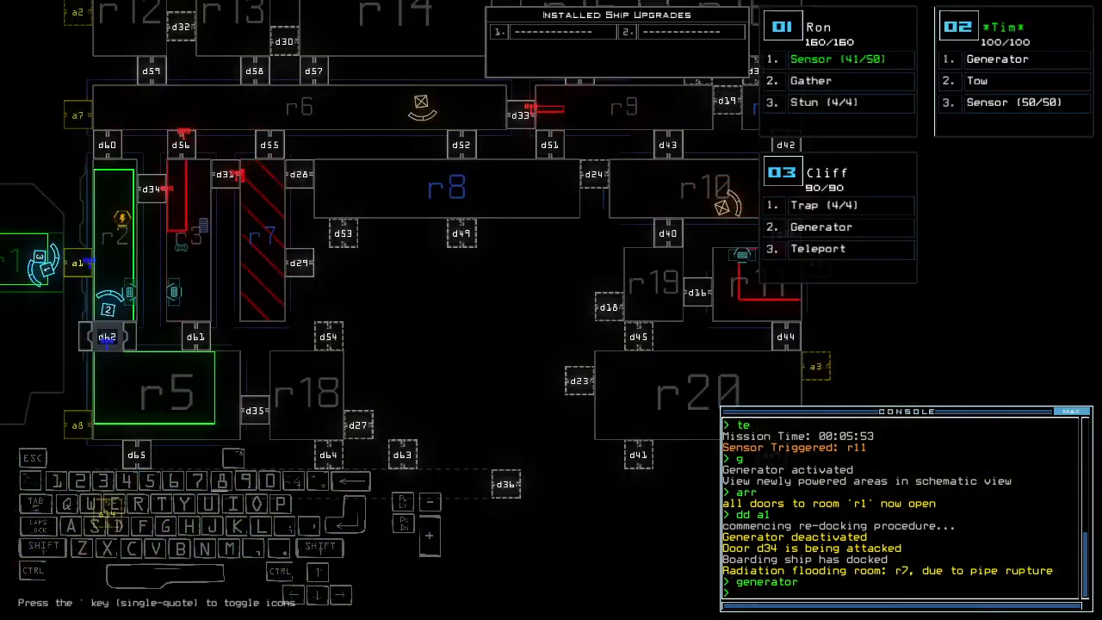
Step: Issue door commands d5 and d while re-docking the ship and reactivating the generator
type("d5")
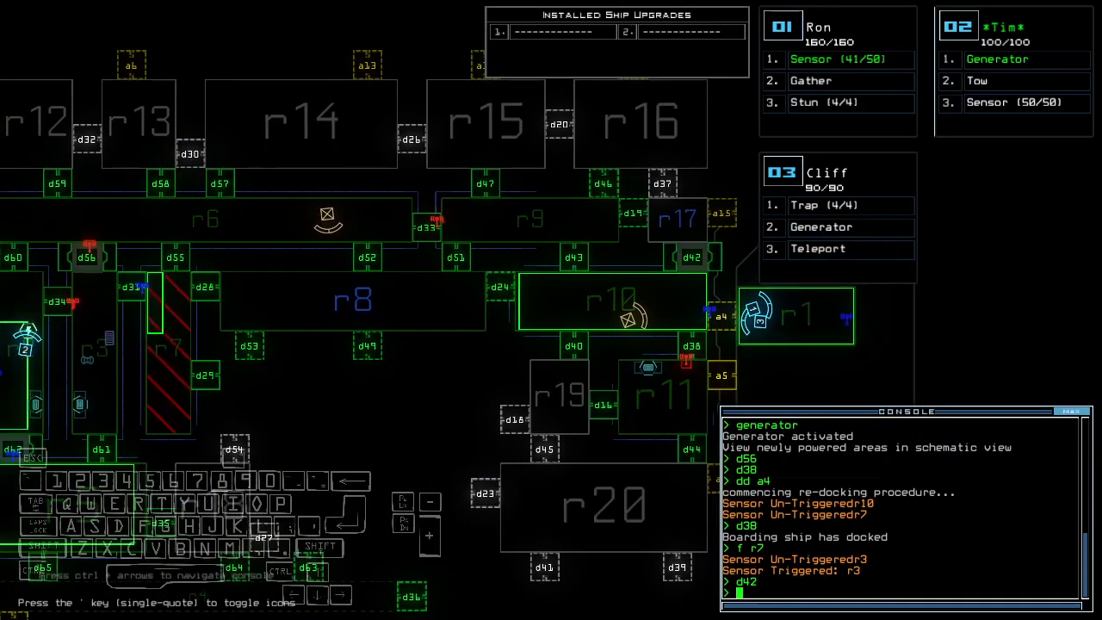
type("d")
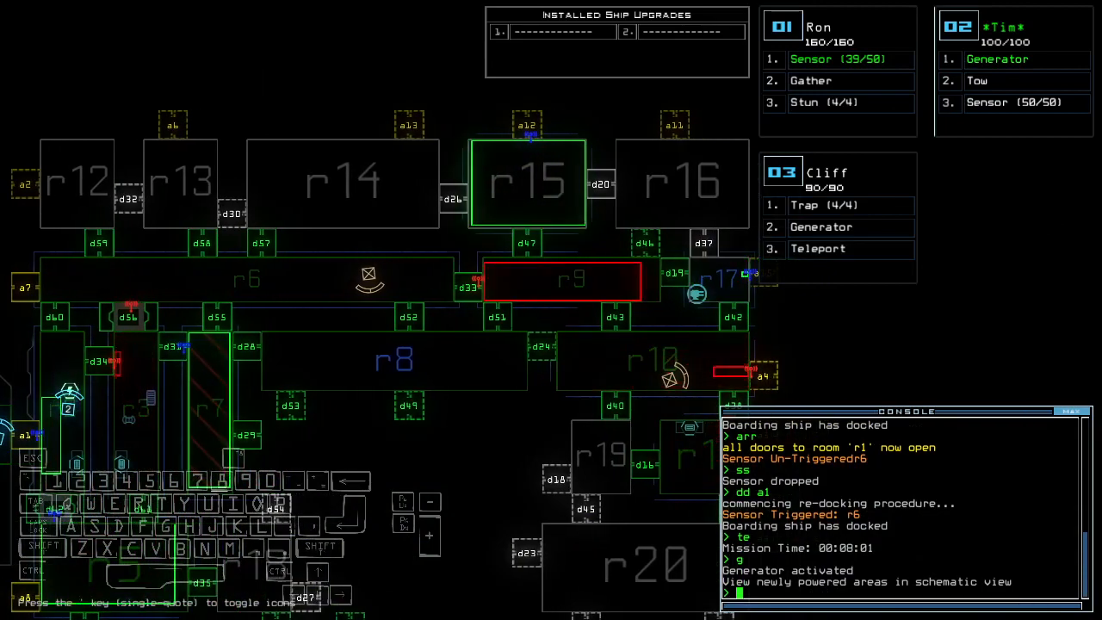
Step: Enter f r12 after dropping a sensor, re-docking and powering the generator
type("f r12")
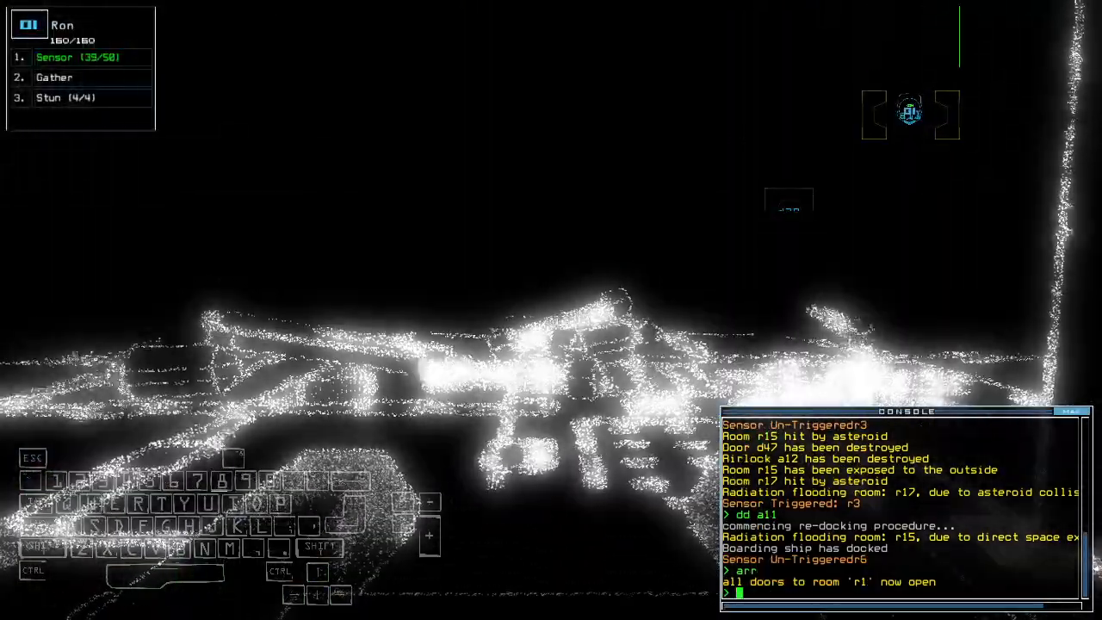
Step: Enter the ra command to reopen room r1's doors after the asteroid strike and re-dock
type("ra")
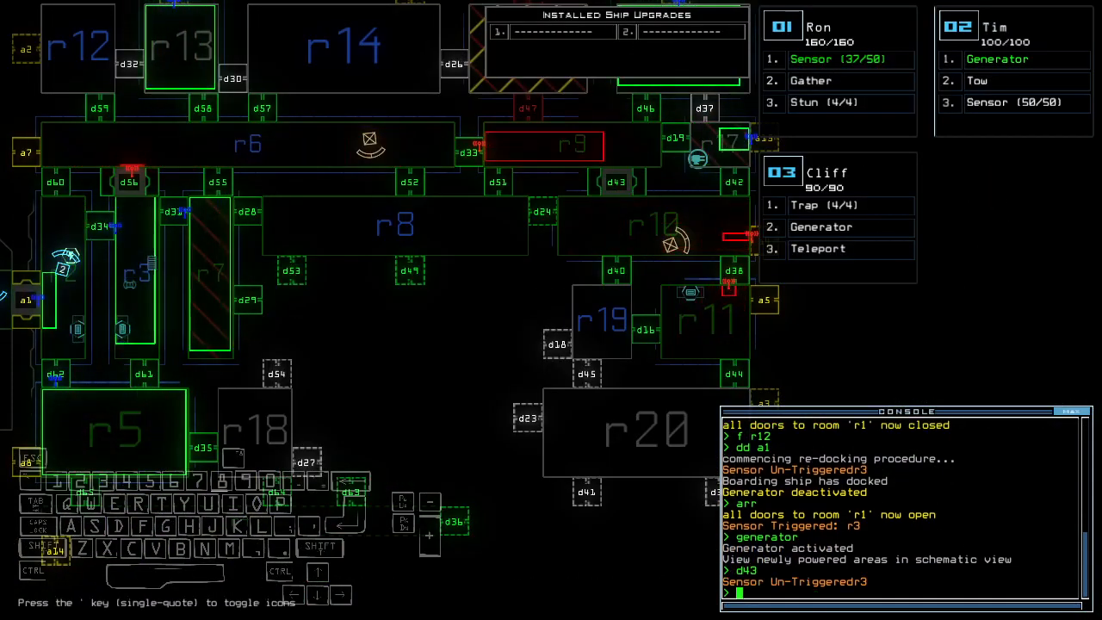
Step: Toggle door d56 under attack and switch drone view while the generator restarts
type("d56")
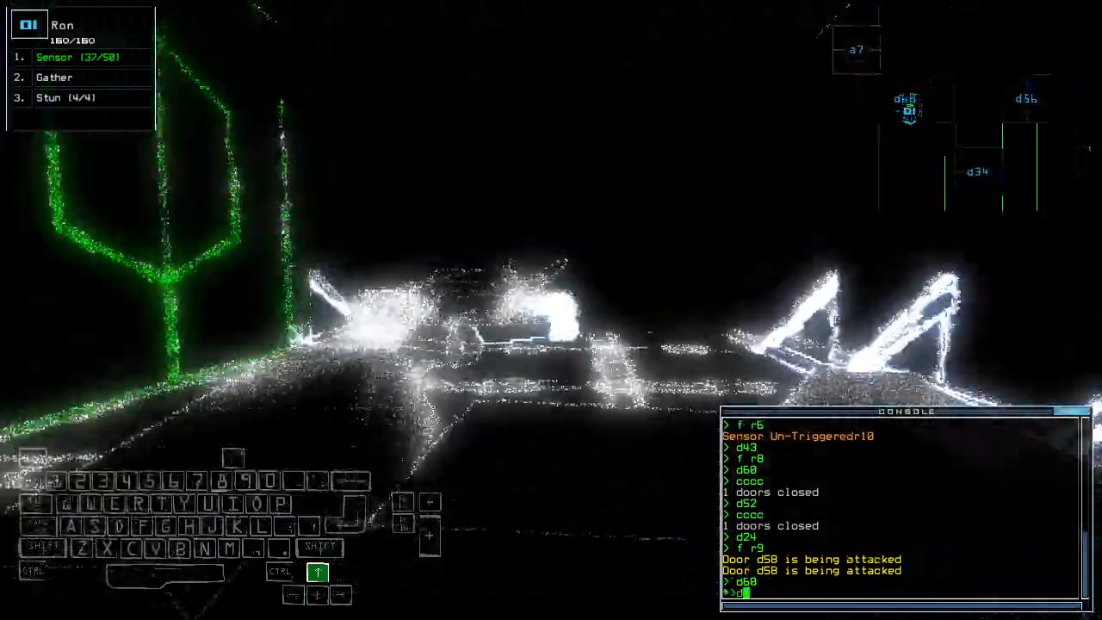
key("tab")
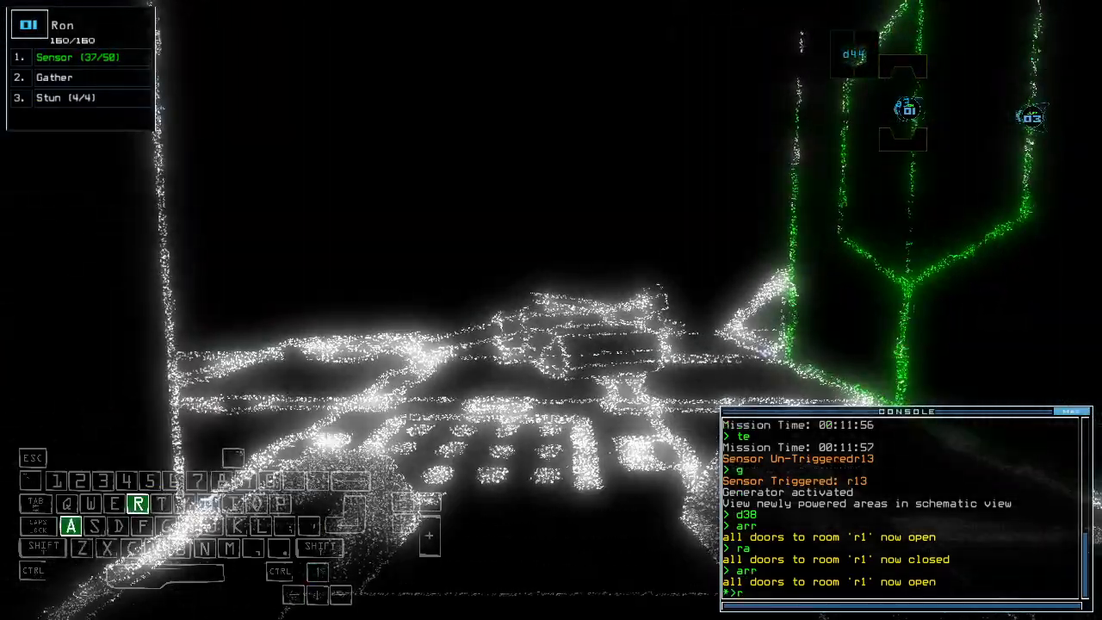
Step: Re-dock the ship at airlock a4 with dd a4 and toggle door d24
type("a")
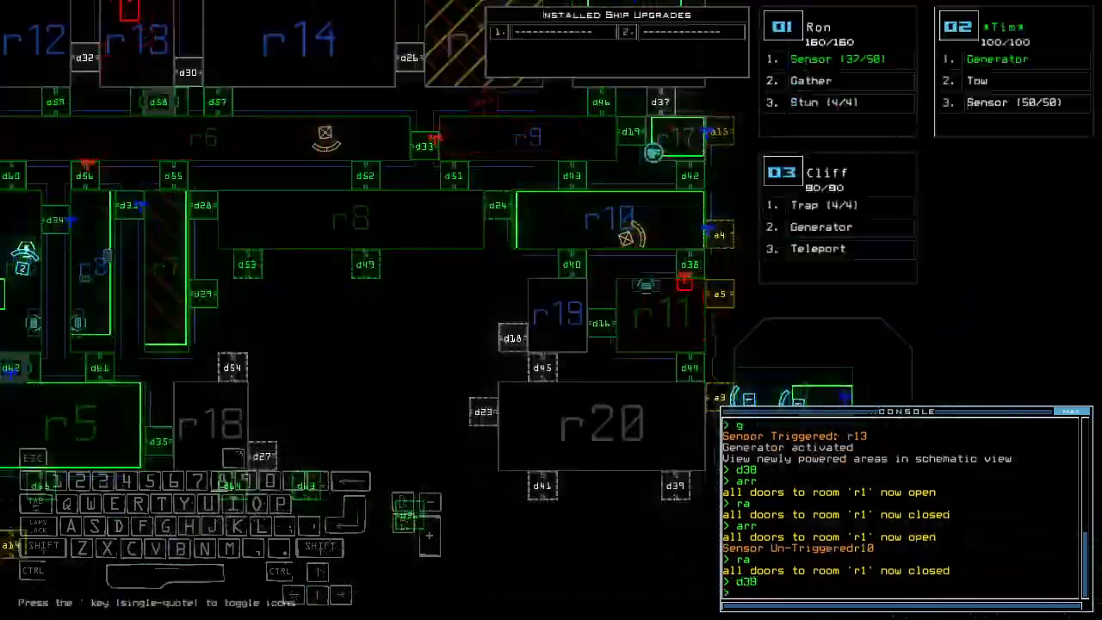
type("dd a4")
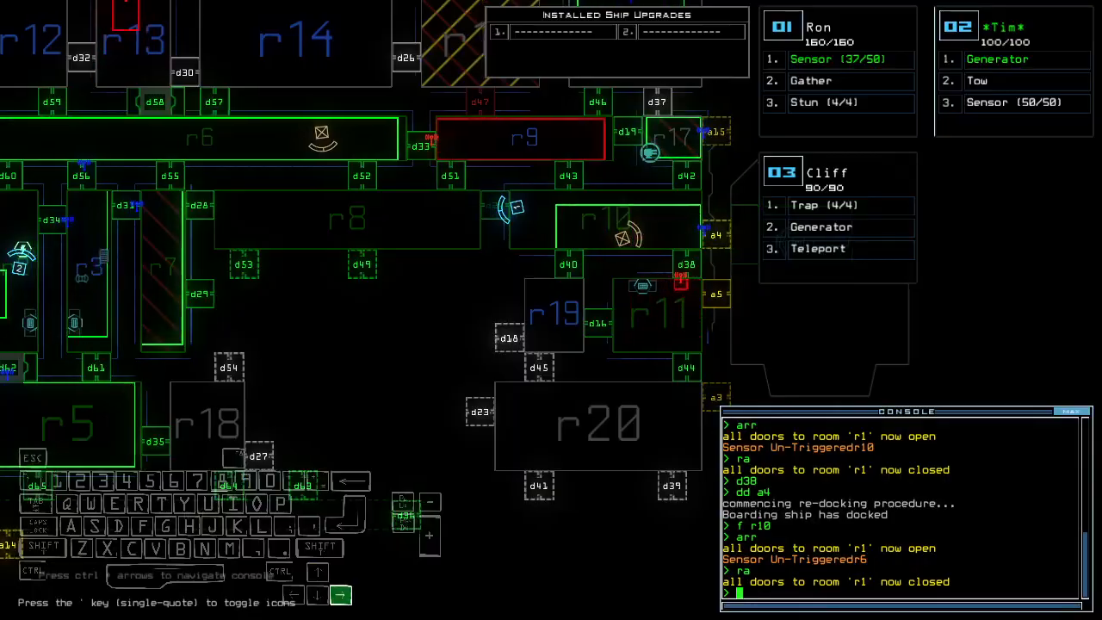
type("d24")
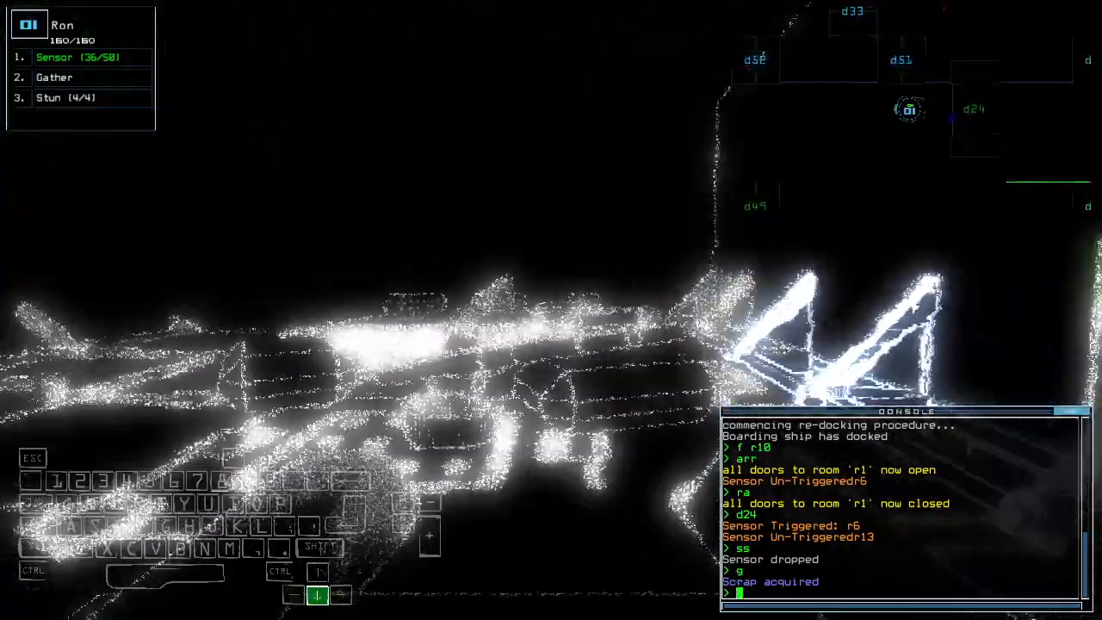
Step: Toggle door d24 before swapping Ron's stun for the teleport upgrade
type("d24")
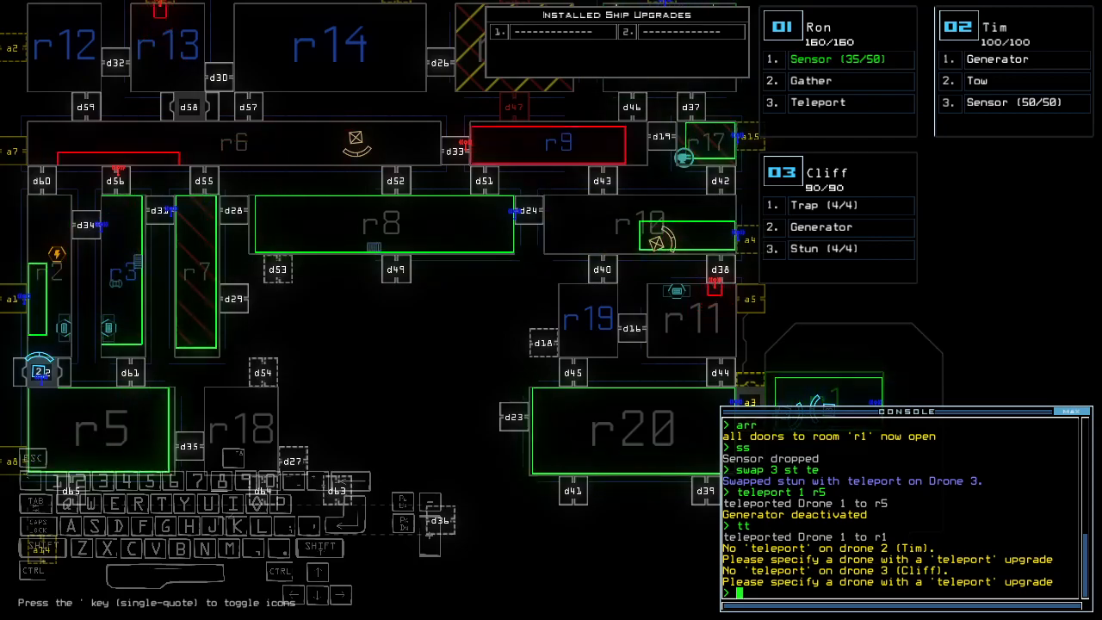
type("f r8")
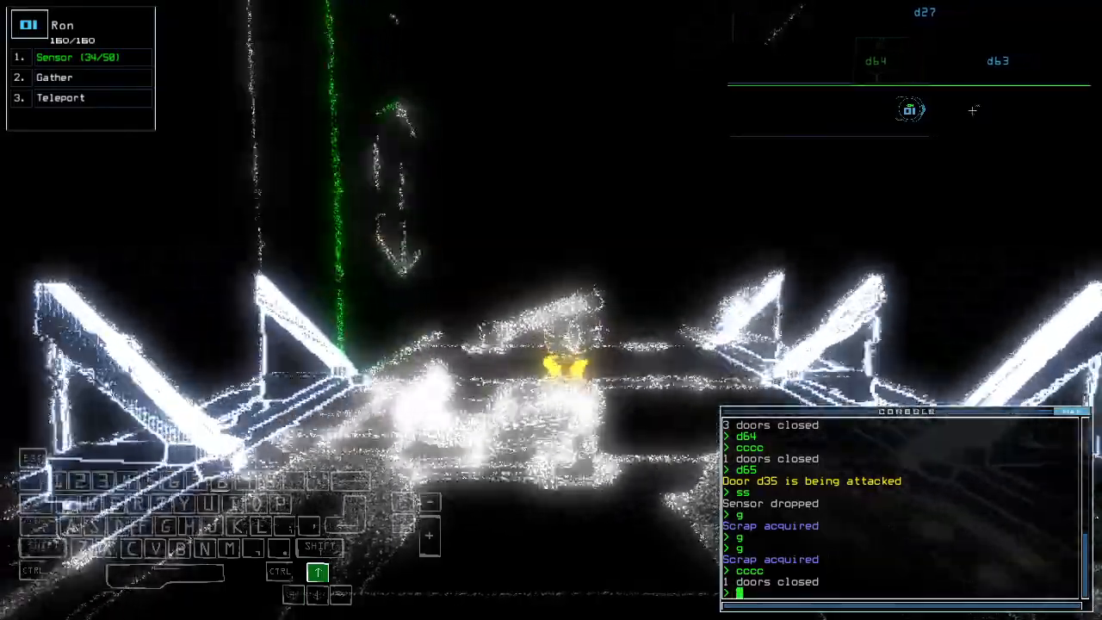
Step: Have Ron gather scrap with the g command
key("g")
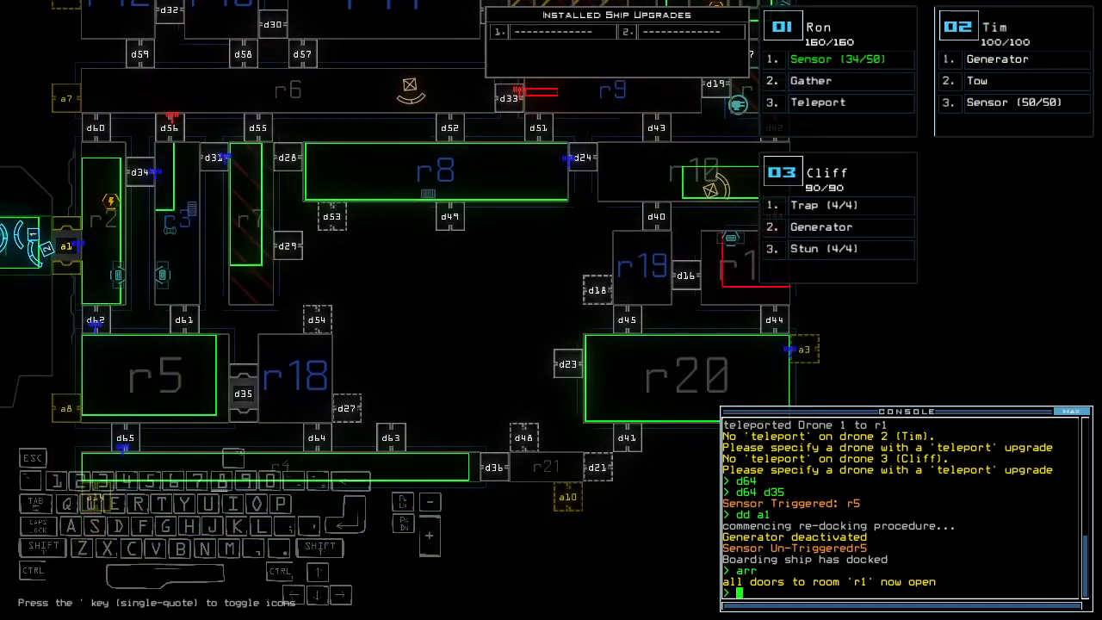
Step: Scroll the console log and toggle door d65
scroll("down", 3)
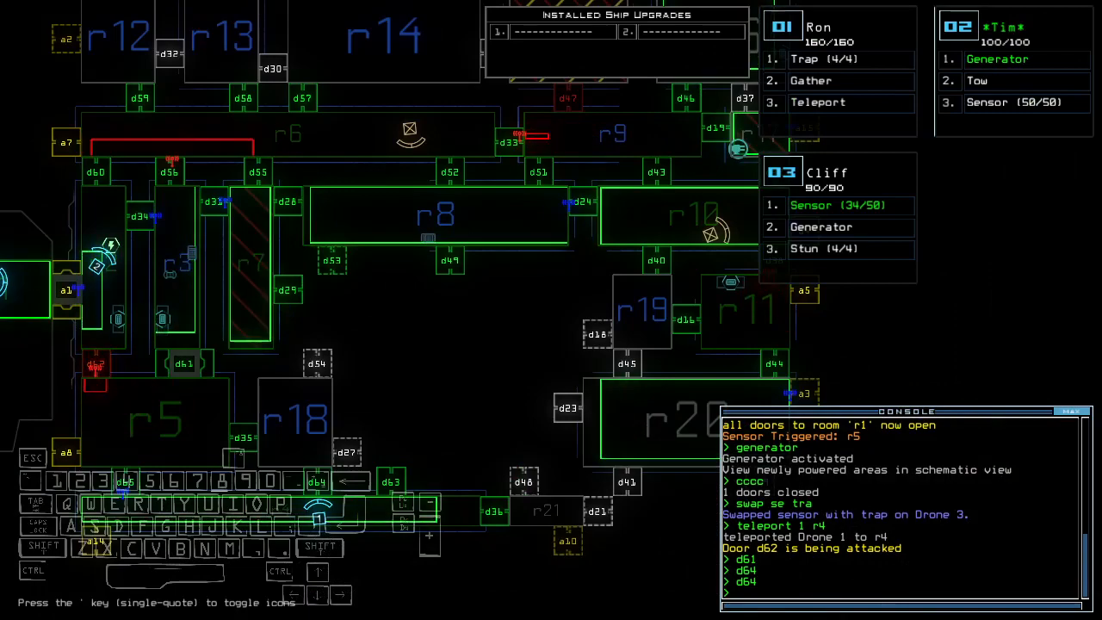
type("d")
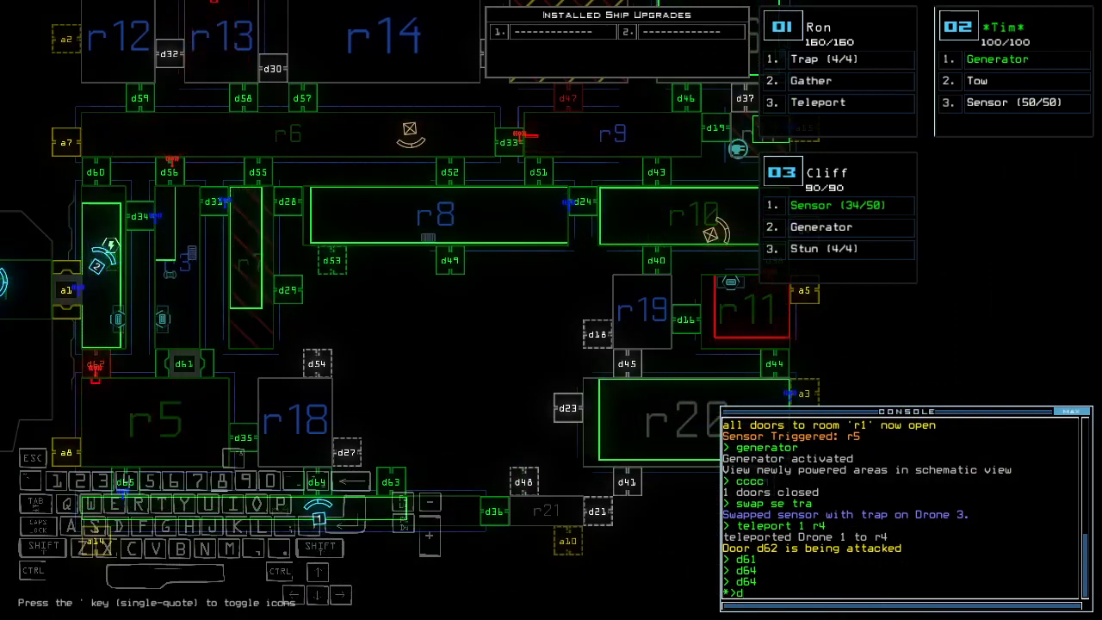
type("65")
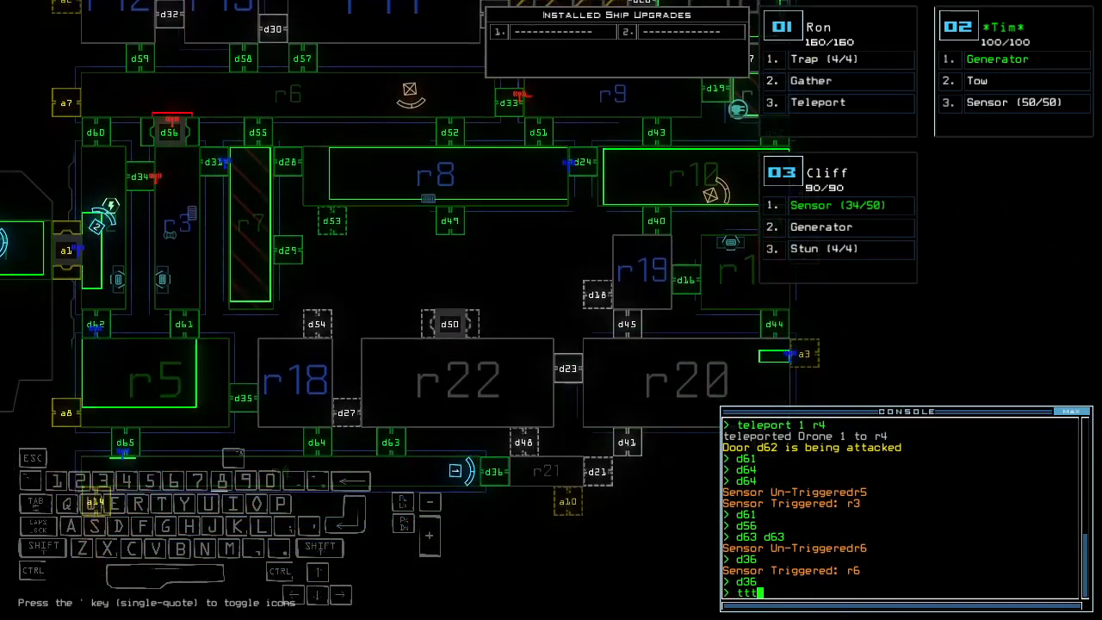
Step: Re-dock at airlock a10 and teleport Drone 1 to room r8
type(";dd a10")
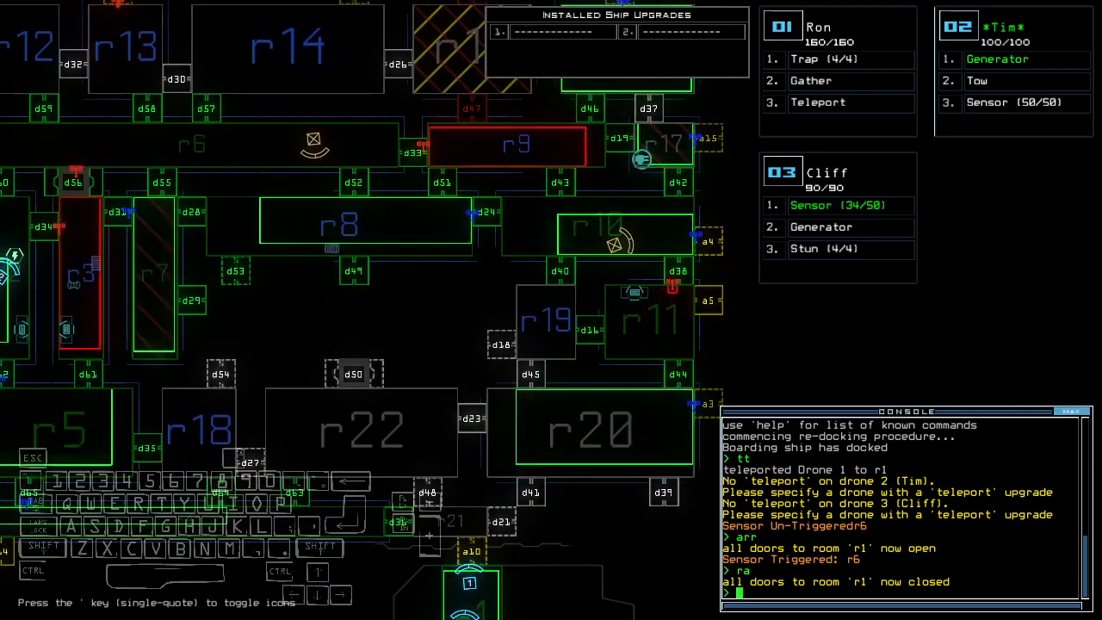
type("teleport")
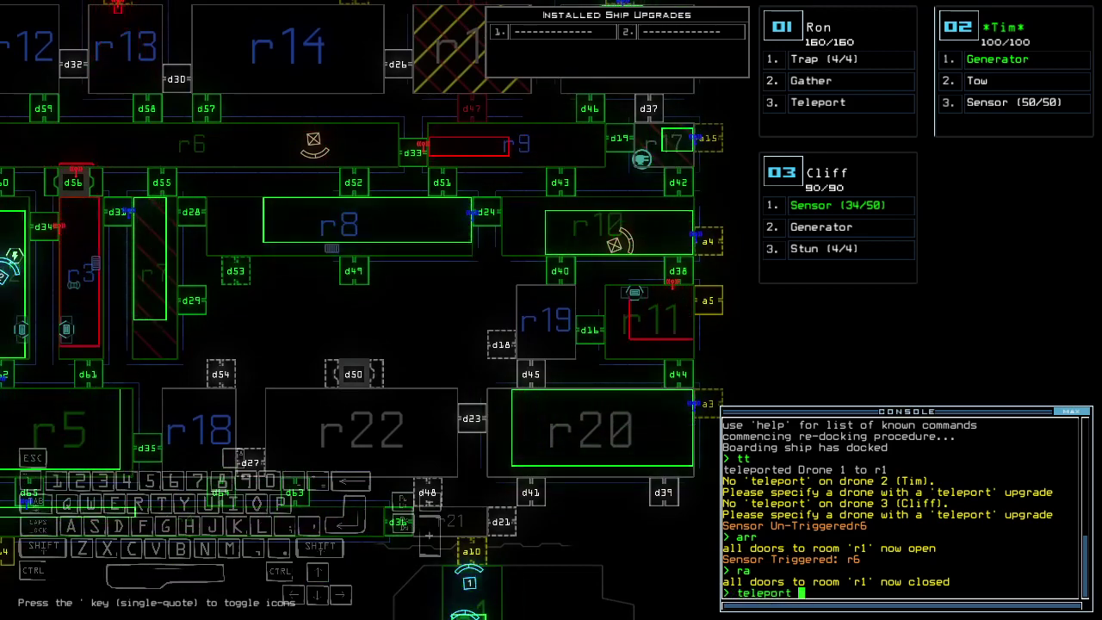
type("8")
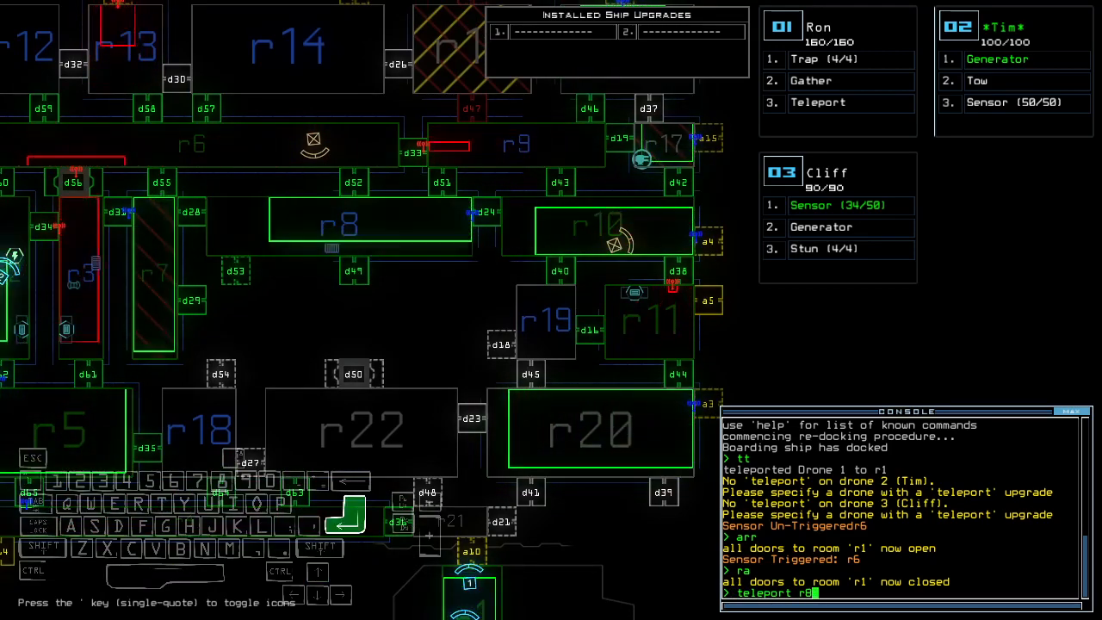
key("Return")
type("tt")
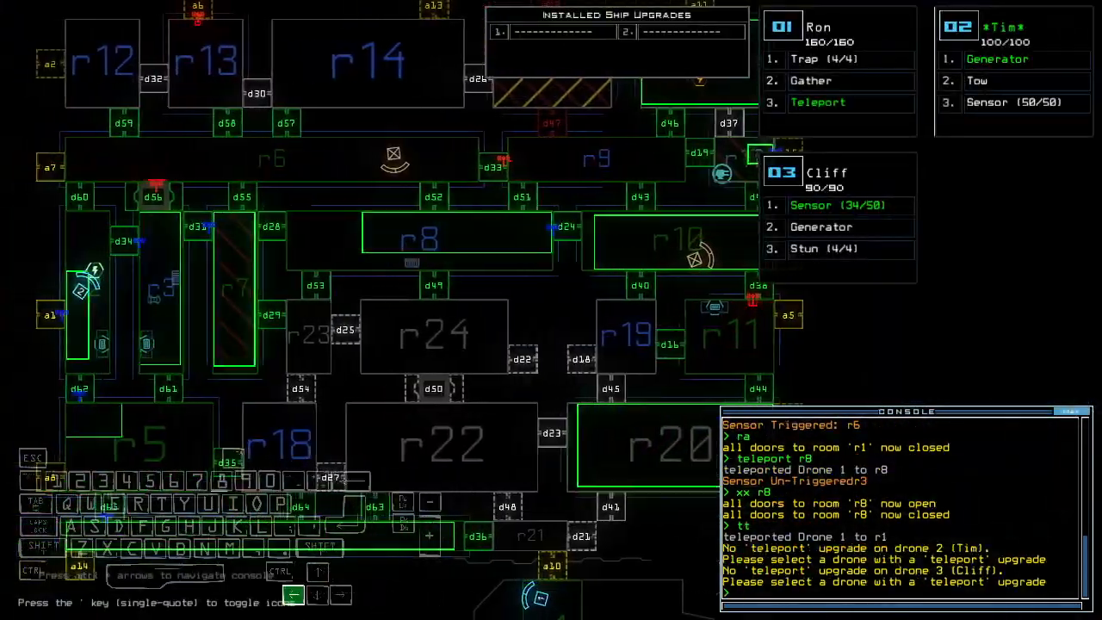
Step: Deactivate the generator via its door command and teleport Drone 1 to r5
type("d62")
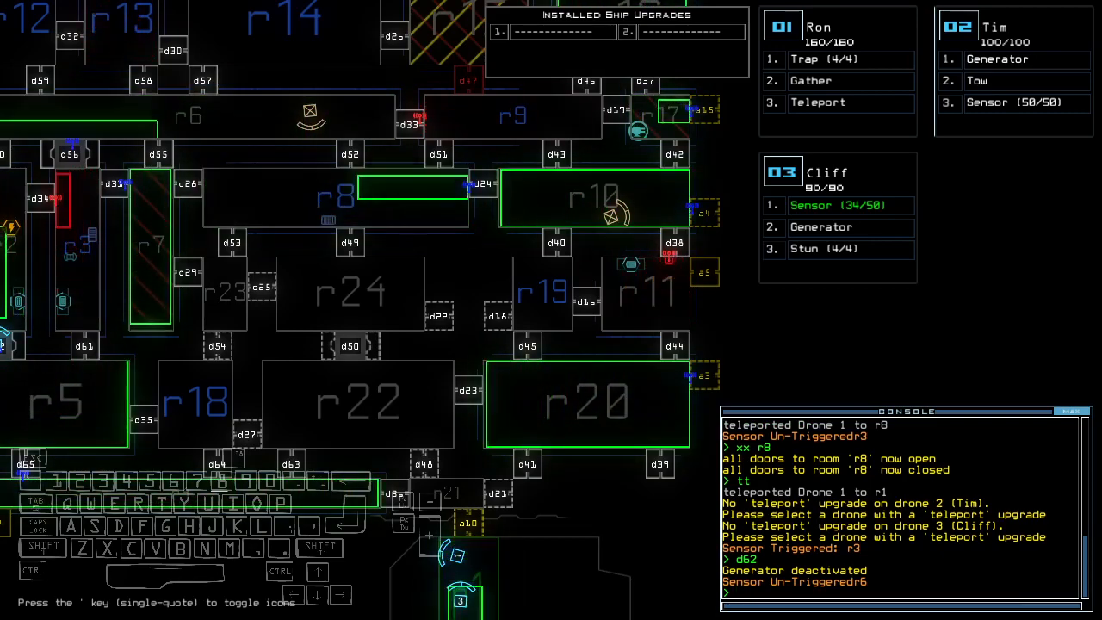
type("teleport 1 r5")
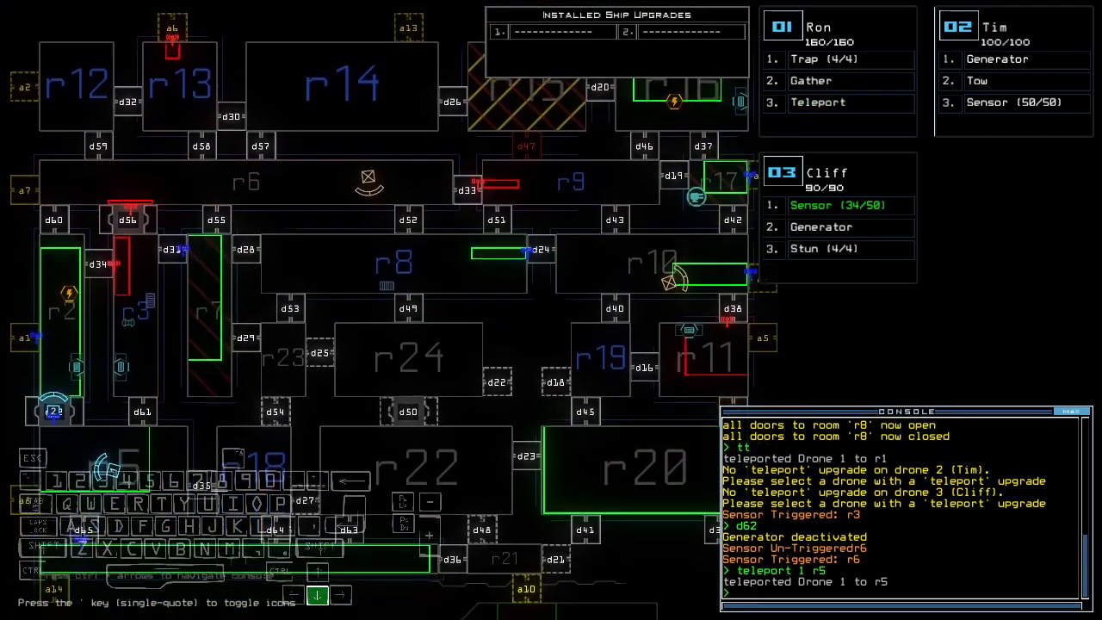
Step: Re-dock the ship with dd a1 and power the generator back on
type("dd a")
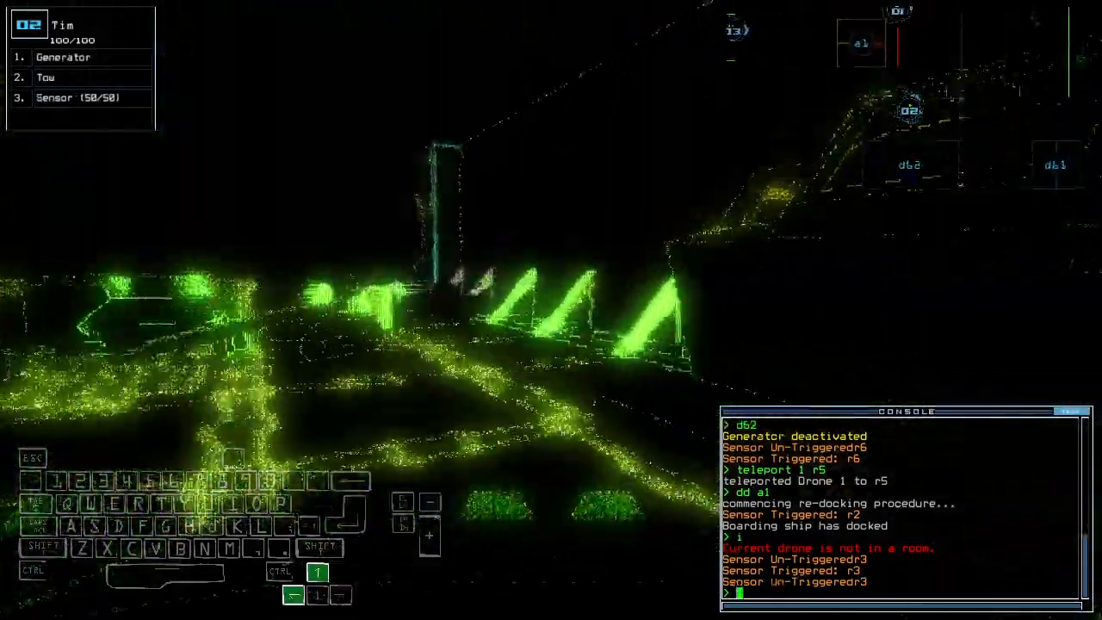
type("generator")
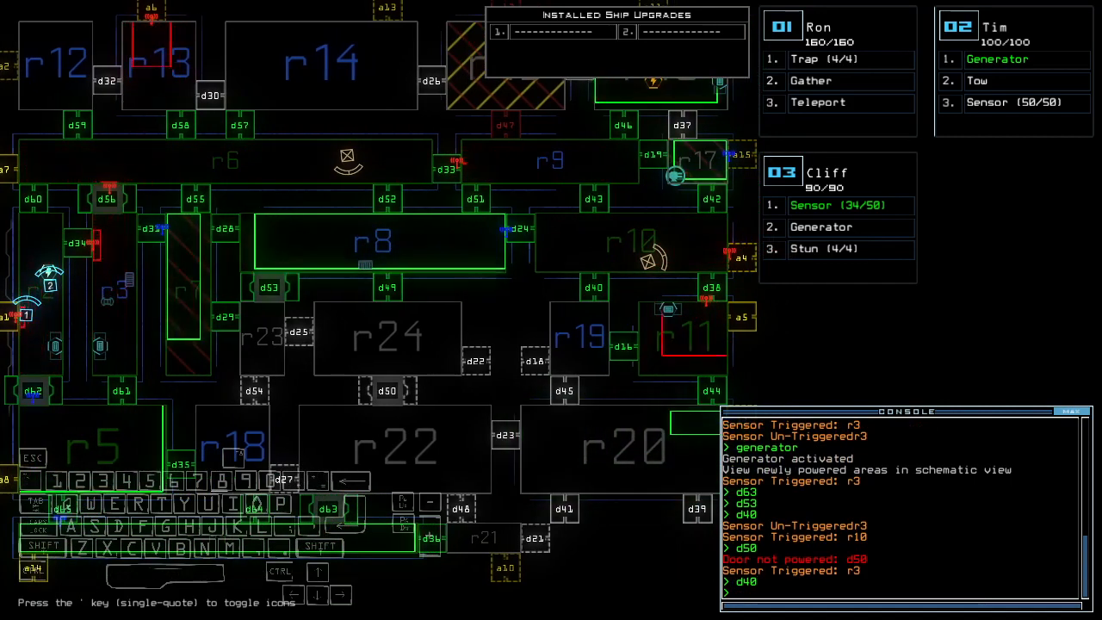
Step: Begin toggling doors d40 and d43 as sensors trip in r3, r6 and r10
type("d")
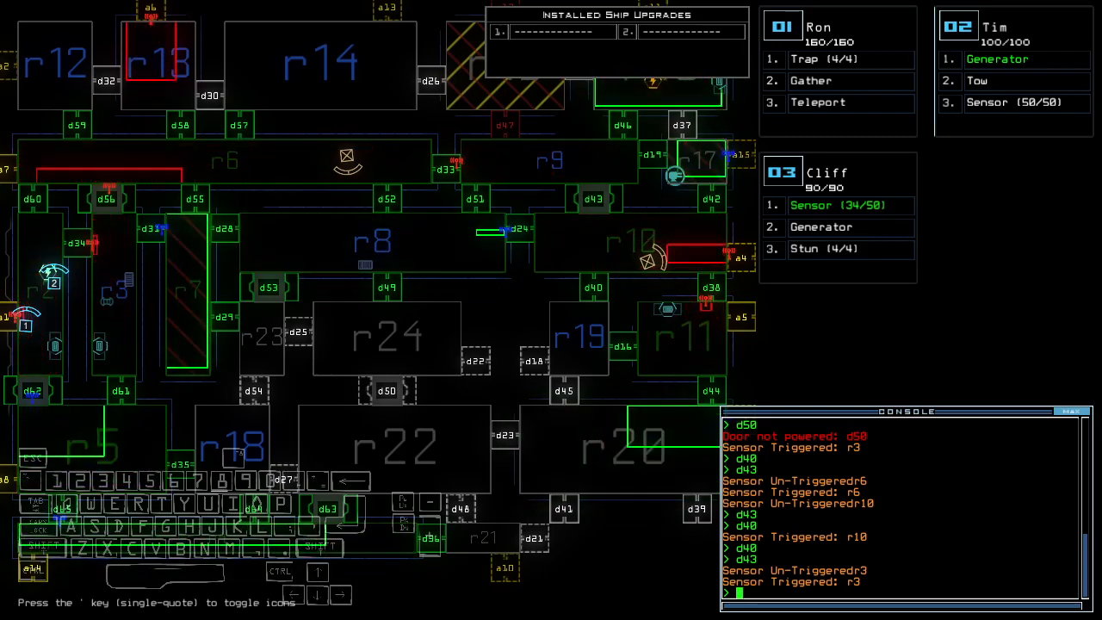
Step: Enter the vacuum command before cycling the generator and re-docking at a5
type("vacuum")
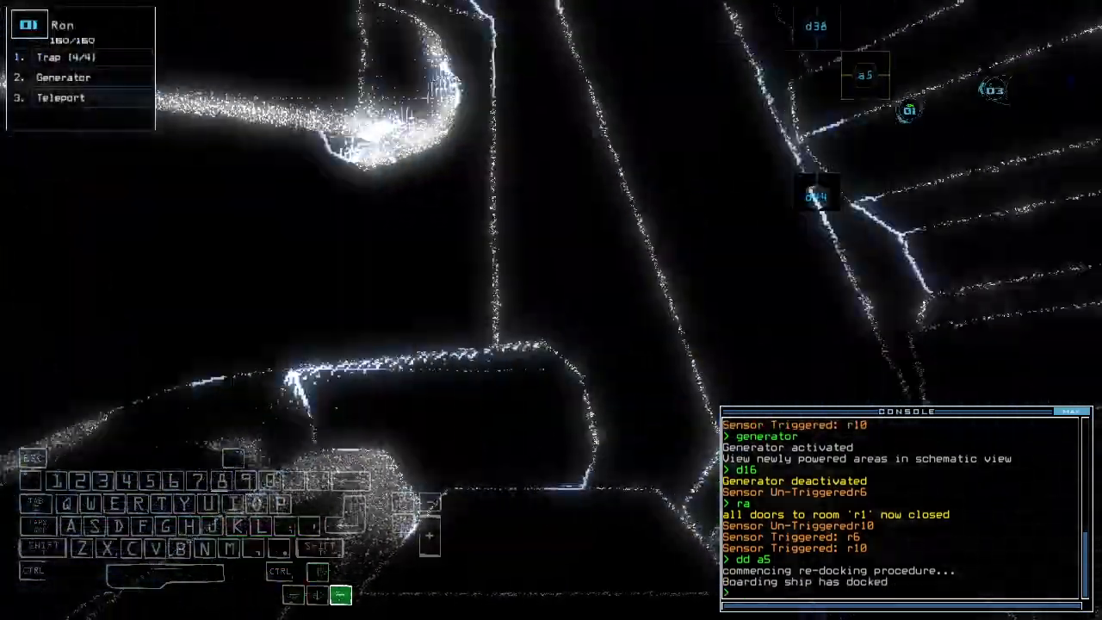
Step: Re-dock the ship at a0 with dd and reopen r1's doors with arr
type("a")
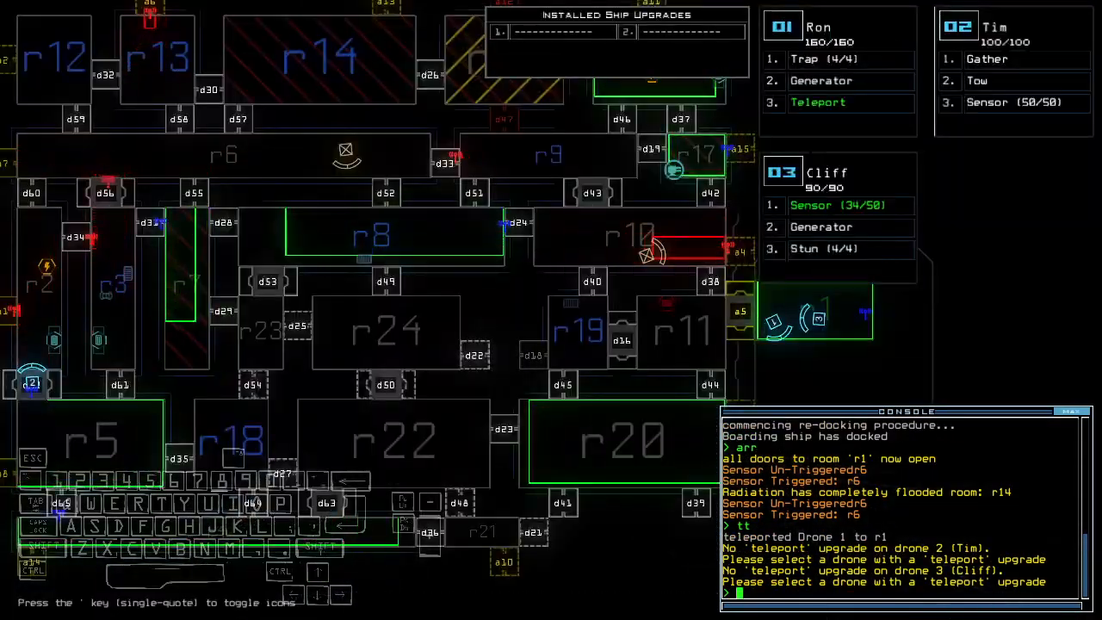
type("dd")
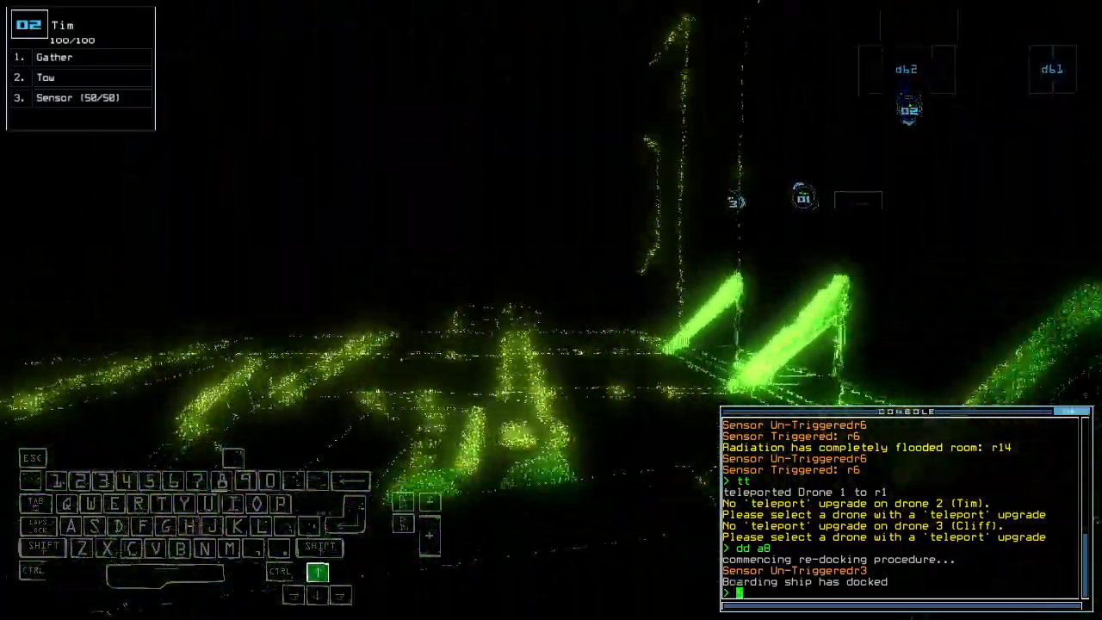
type("arr")
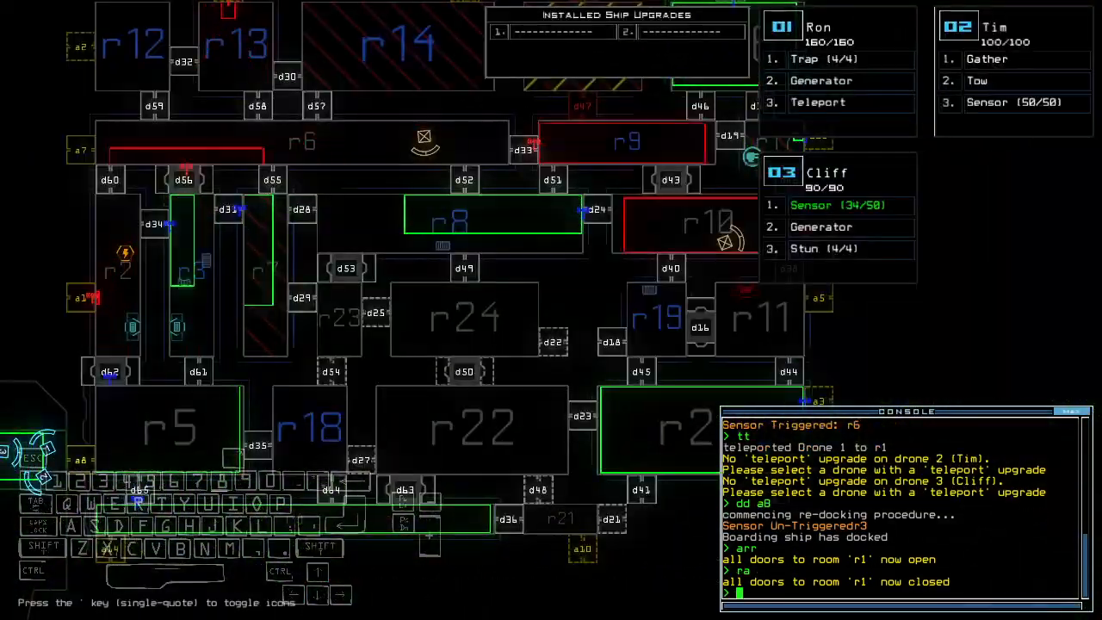
Step: Teleport Drone 1 to r4, then onward toward r8 and r16
type("teleport 1 r4")
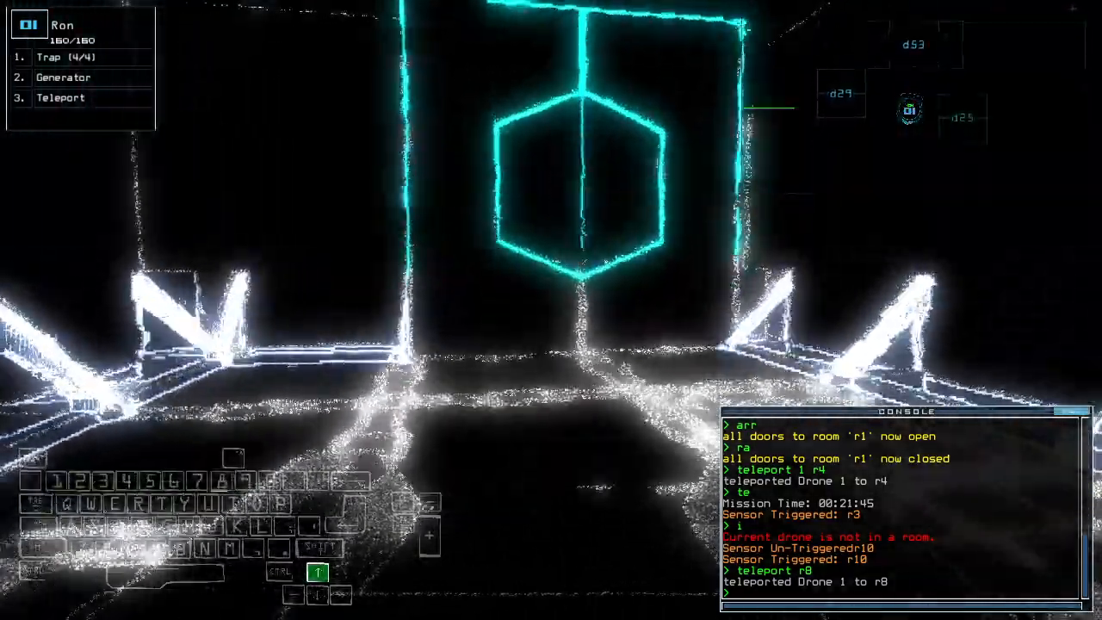
type("teleport")
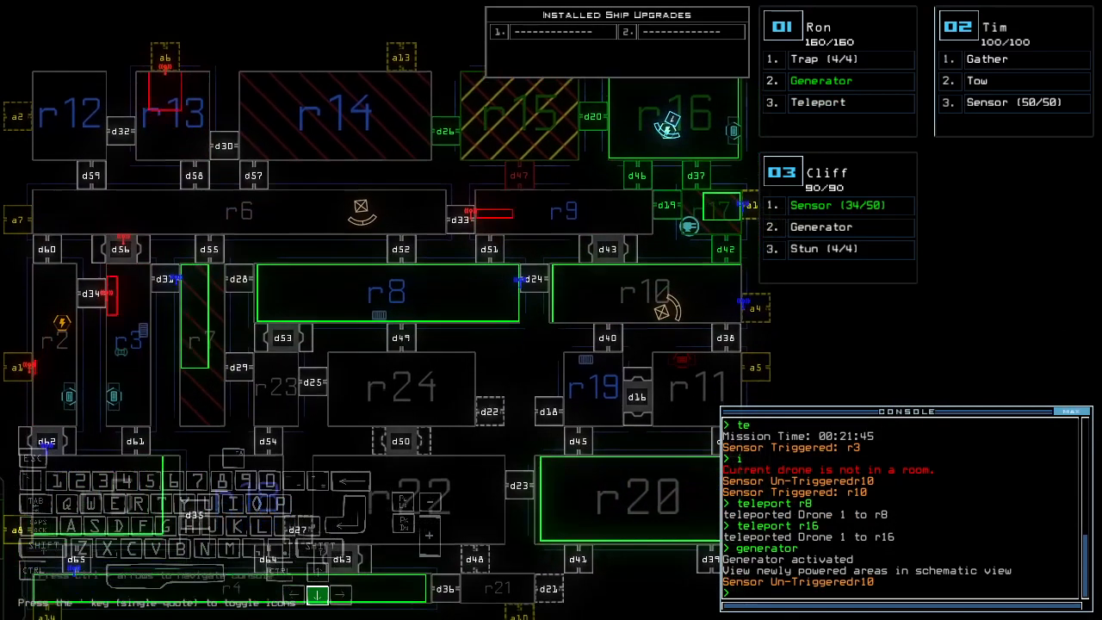
Step: Teleport Drone 1 to room r5 after shutting off the generator
scroll("down", 3)
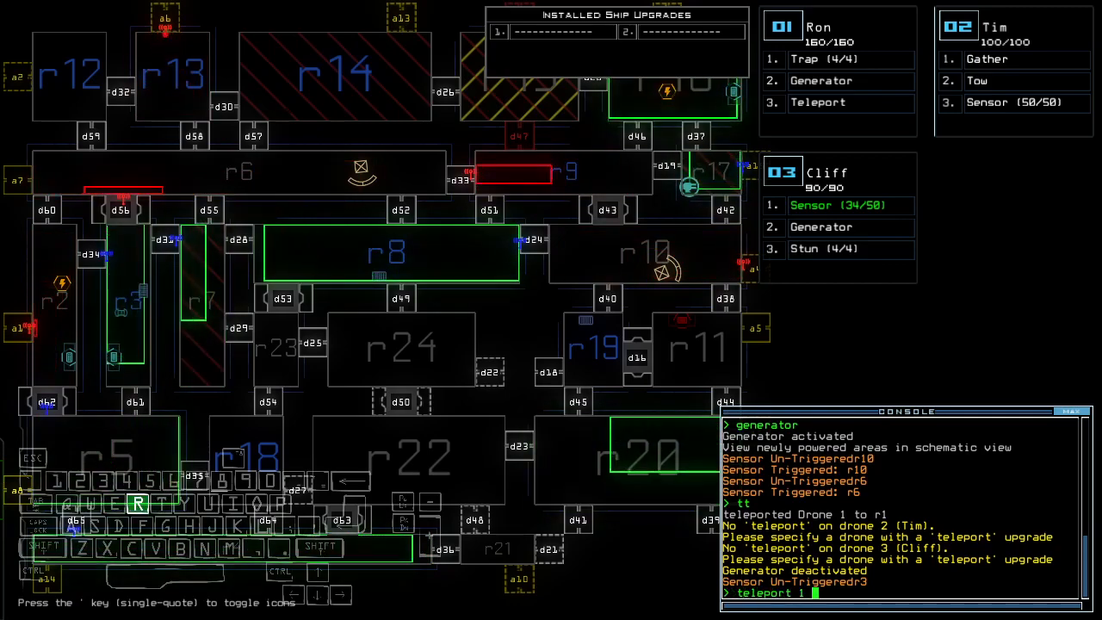
type("r5")
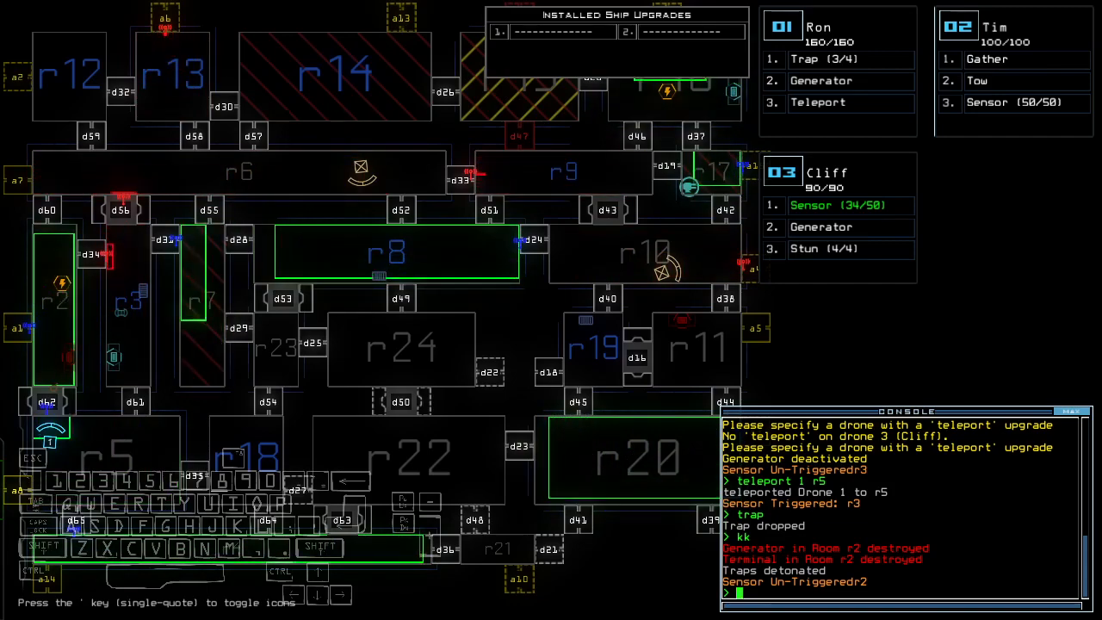
Step: Teleport Drone 1 to room r4, then return to r1 and query room r19
type("teleport 1 r4")
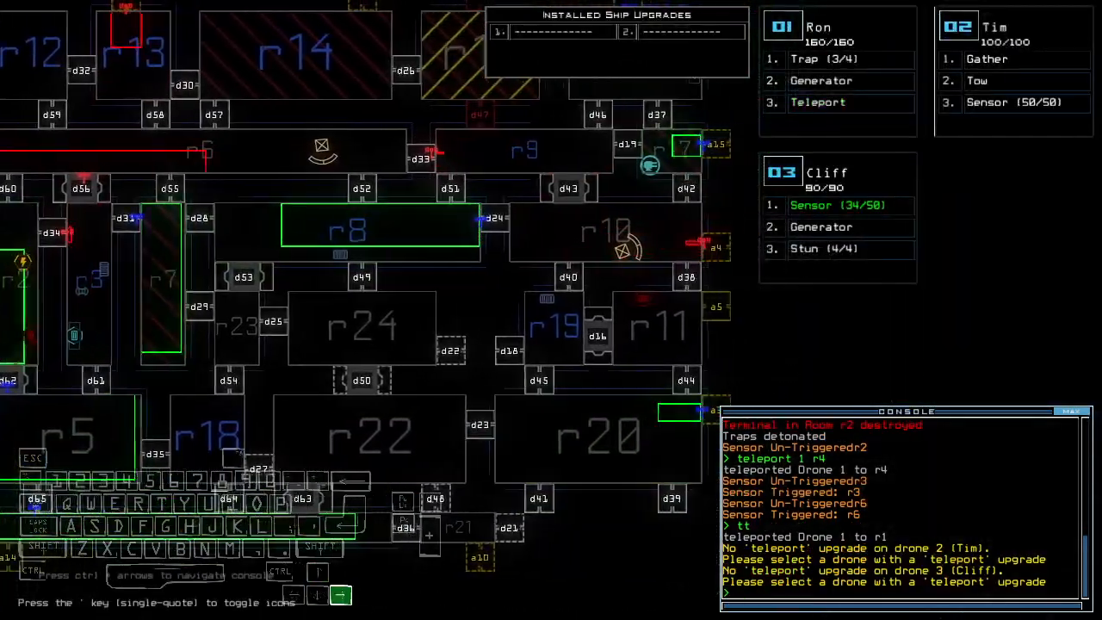
type("f r19")
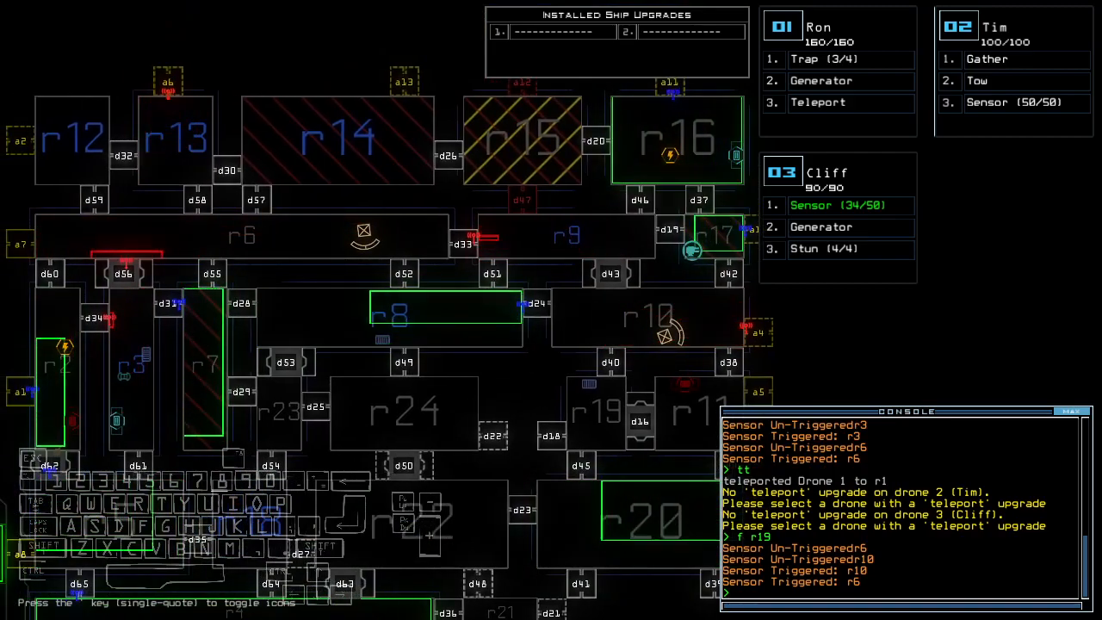
Step: Swap the generator for a stun, teleport Drone 1 to r4 and drop a stun there
scroll("down", 3)
type("t")
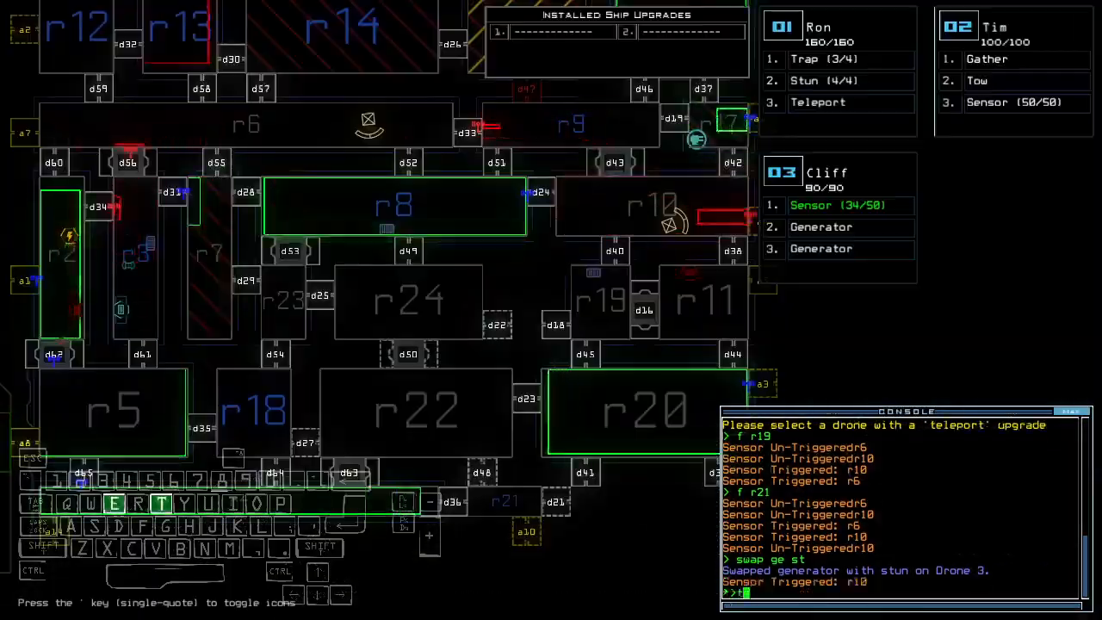
key("Return")
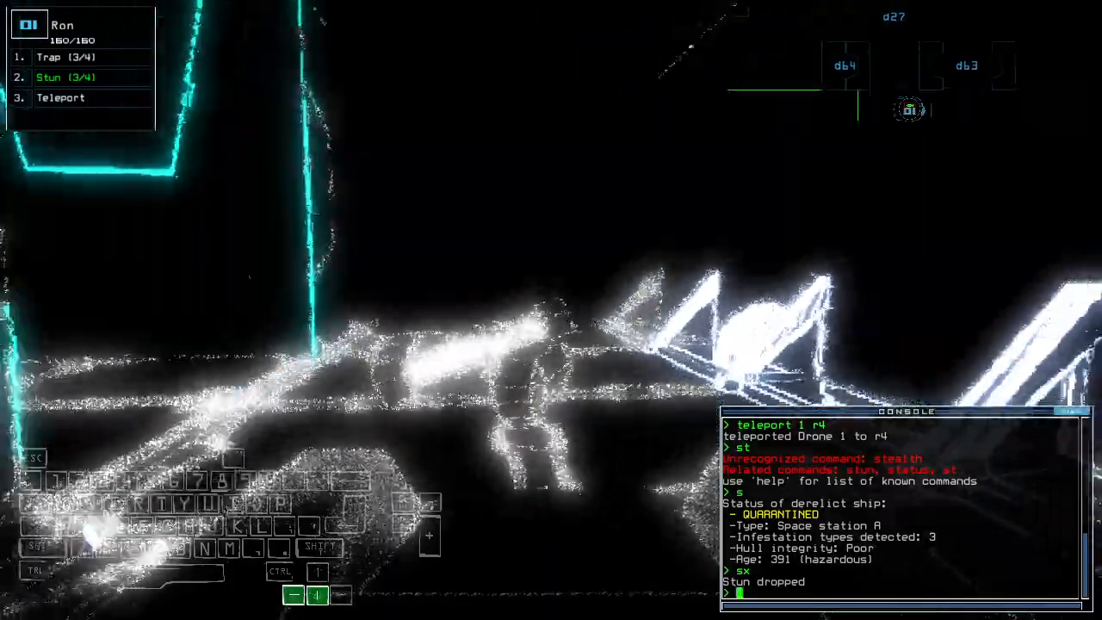
Step: Lay a trap in r4, pick up and re-drop the stun, then teleport Drone 1 back to r1
type("rap")
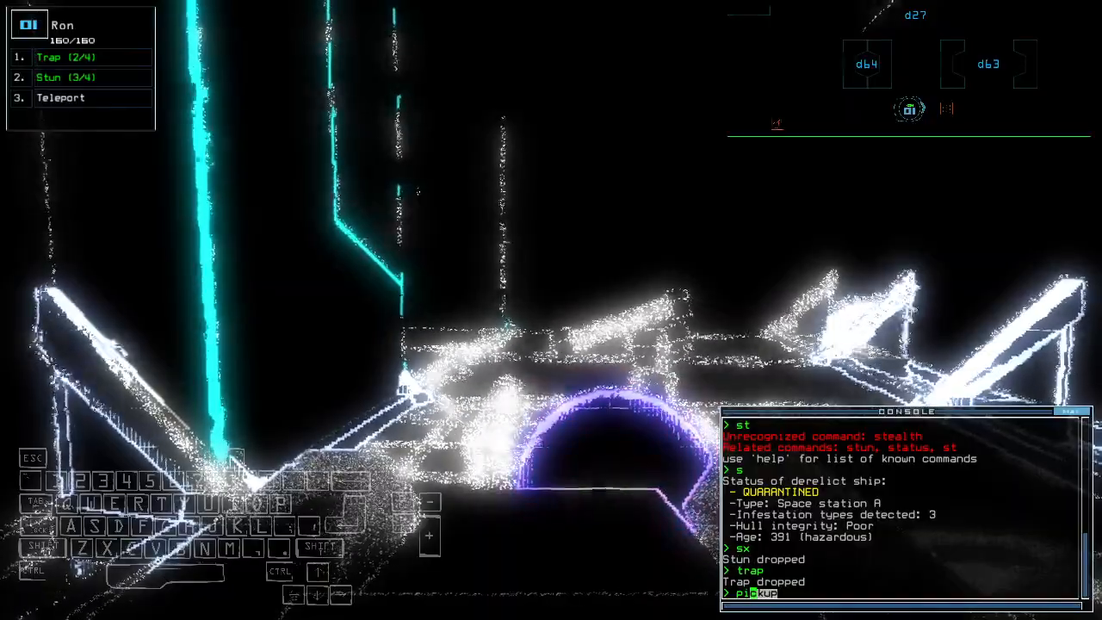
key("Return")
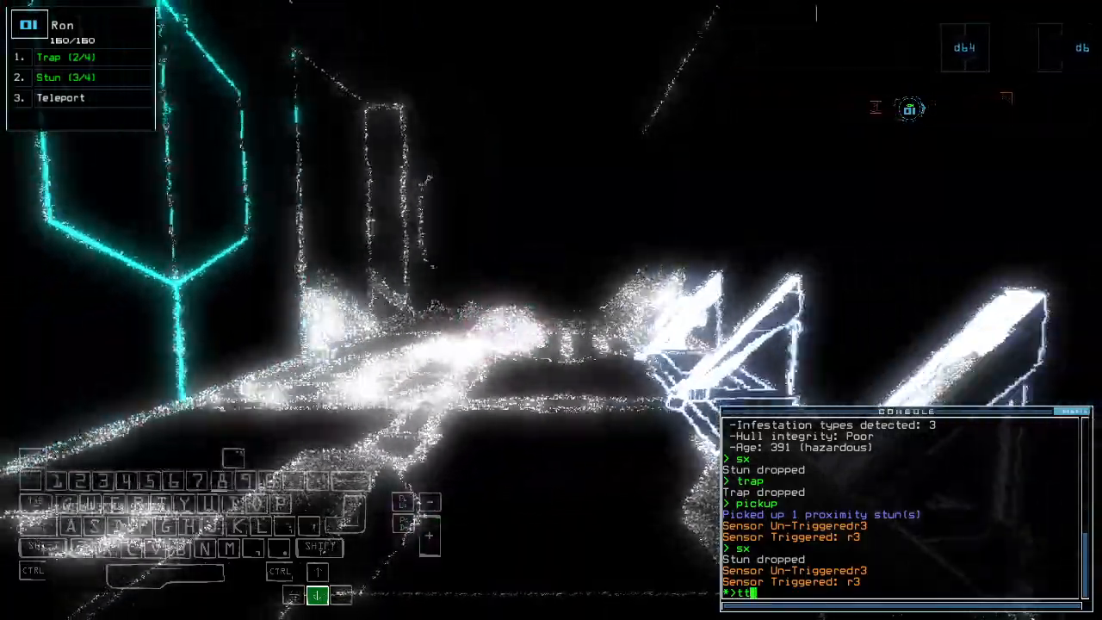
key("Return")
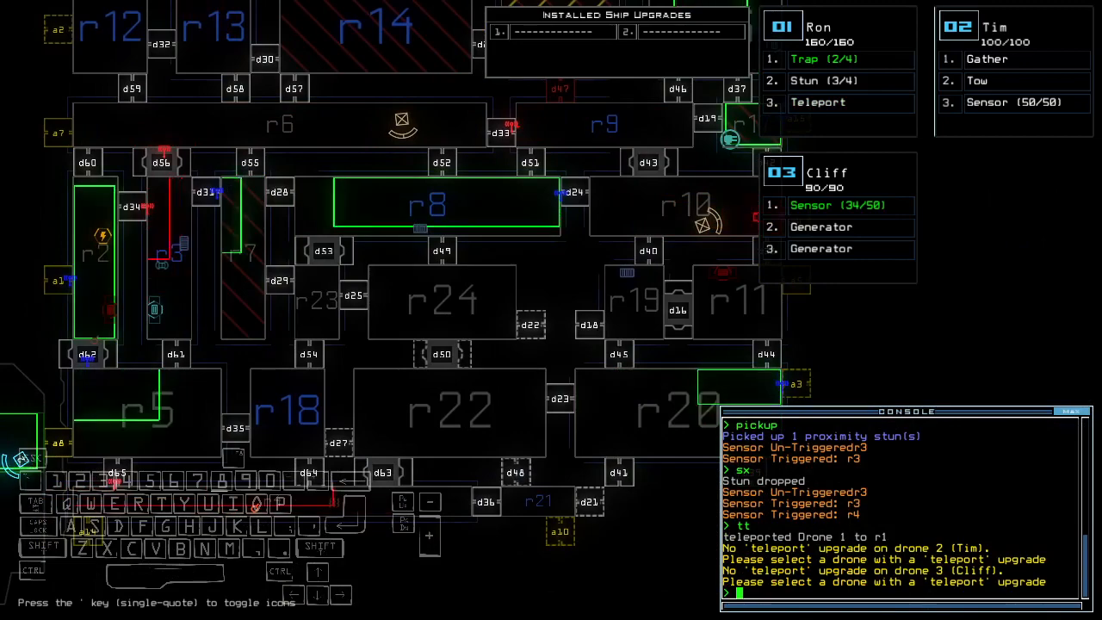
Step: Detonate all traps with 'kk', then teleport Drone 1 into room r4
type("kk")
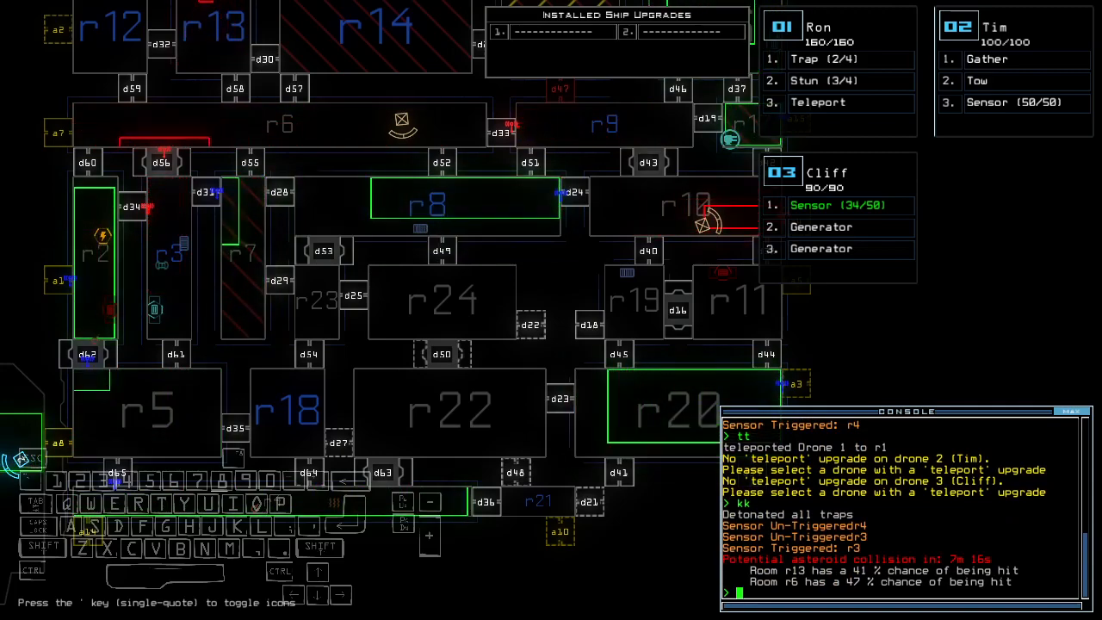
type("teleport 1 r4")
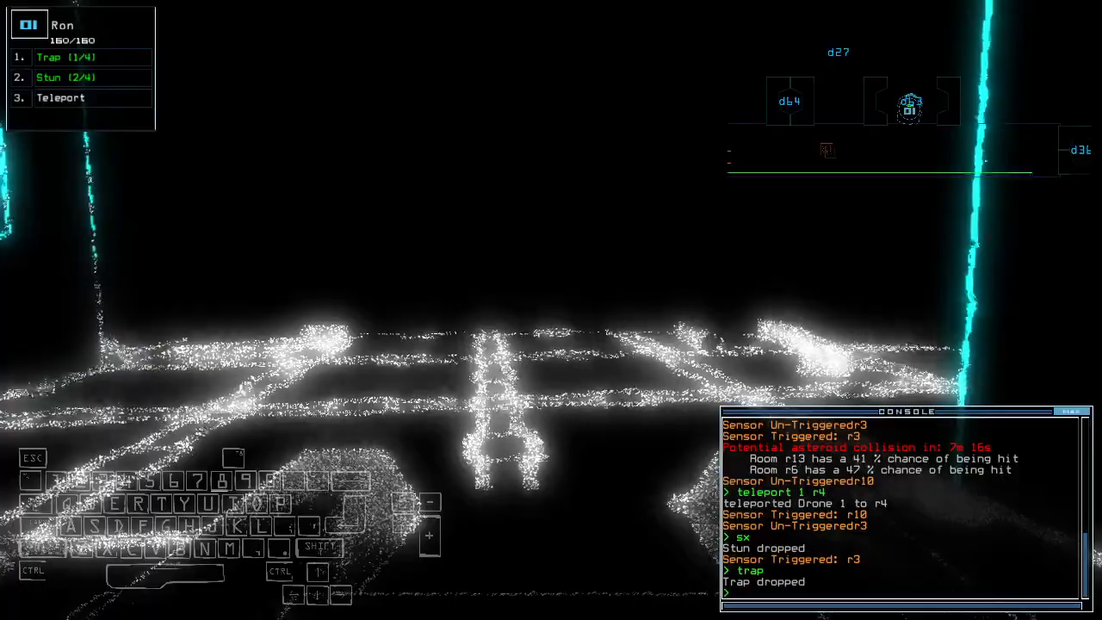
Step: Teleport Drone 1 back to r1 and swap its stun with drone 3 for a sensor
type("tt")
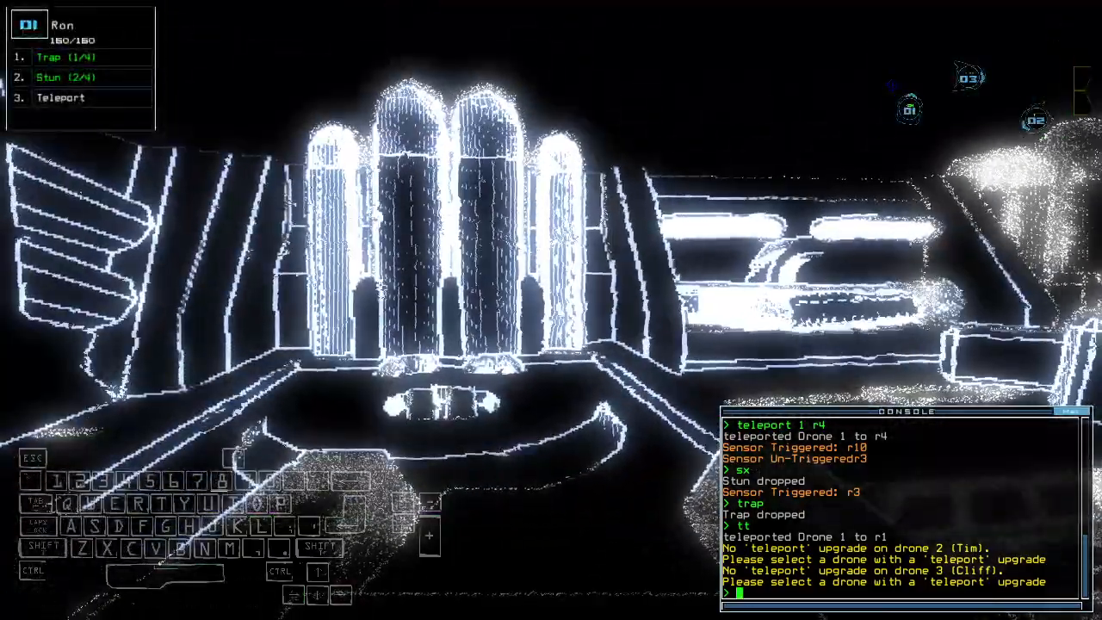
type("swap s")
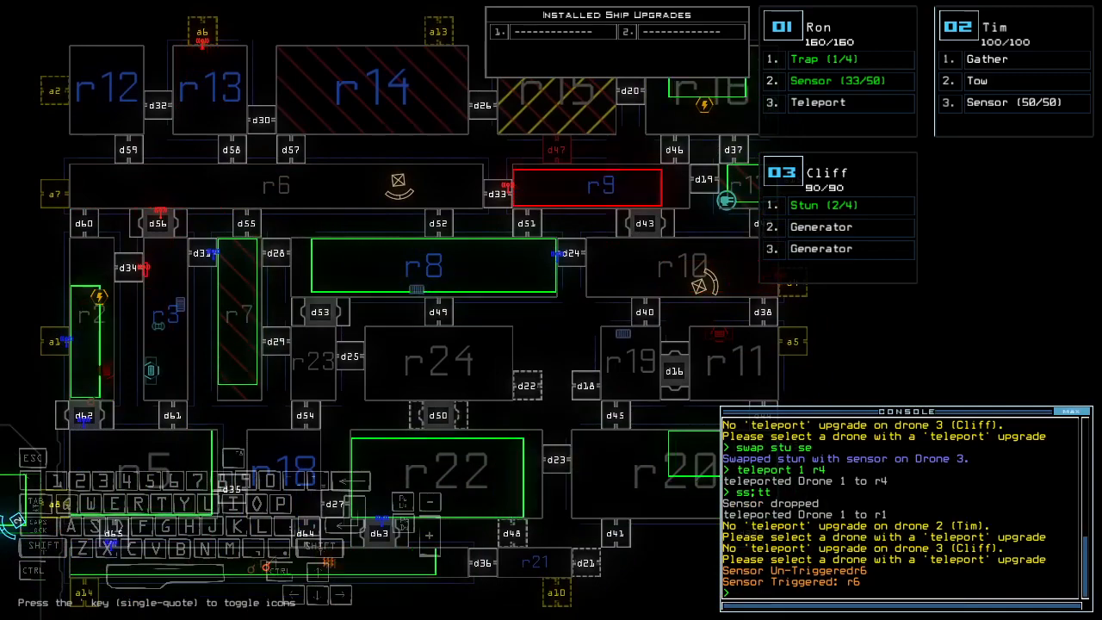
Step: Query room r10 before recovering the trap and proximity stun left in r4
type("f r10")
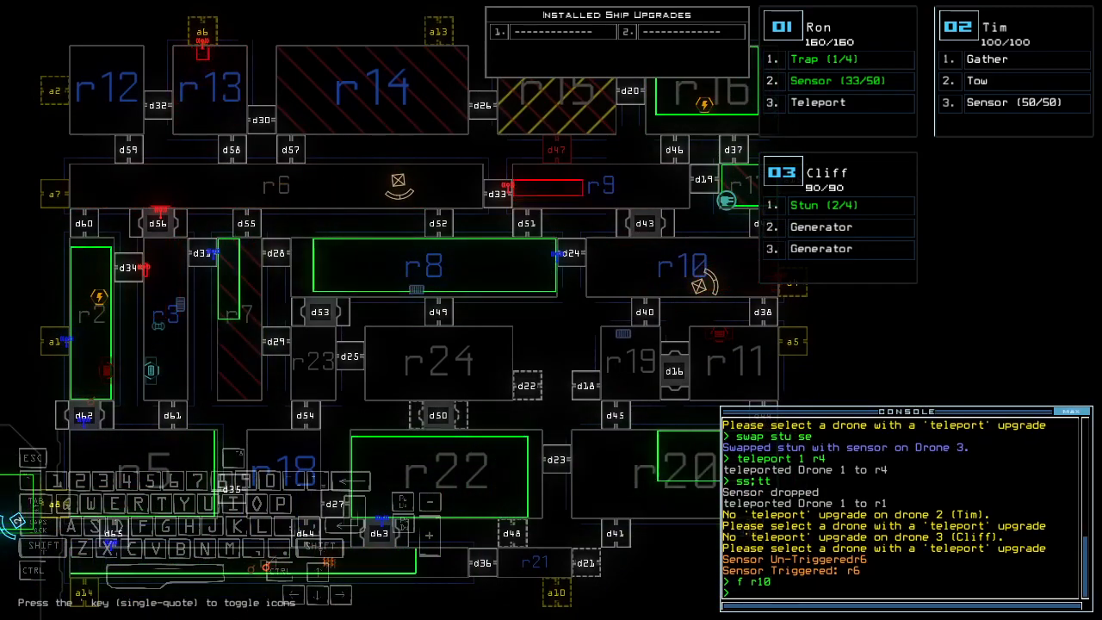
scroll("down", 3)
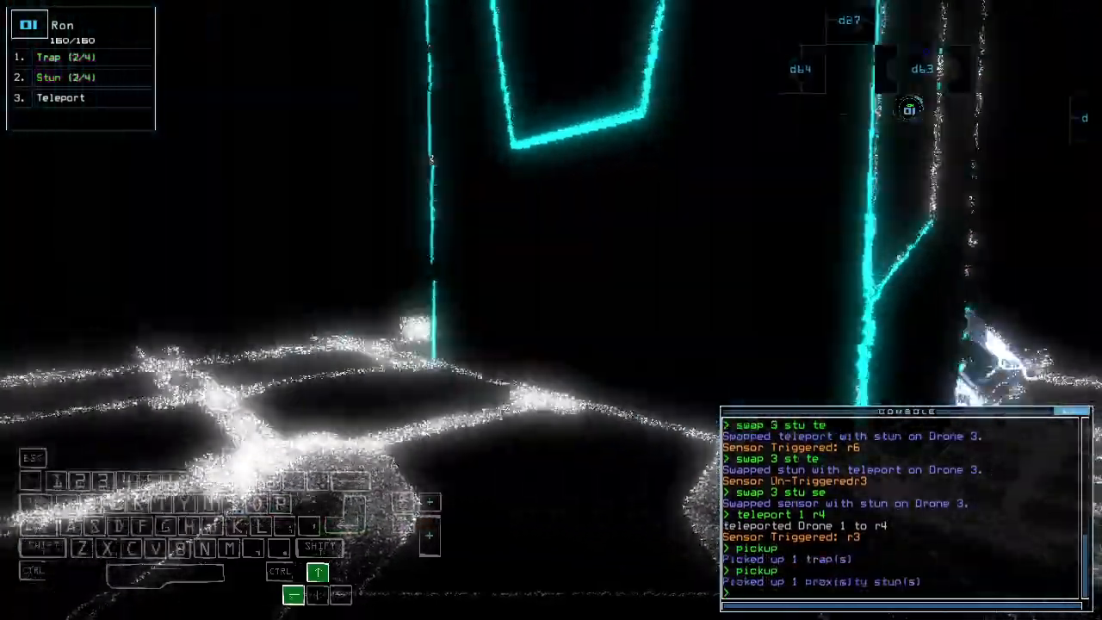
Step: Teleport Drone 1 home to r1 with 'tt' before trading its stun for a generator
type("tt")
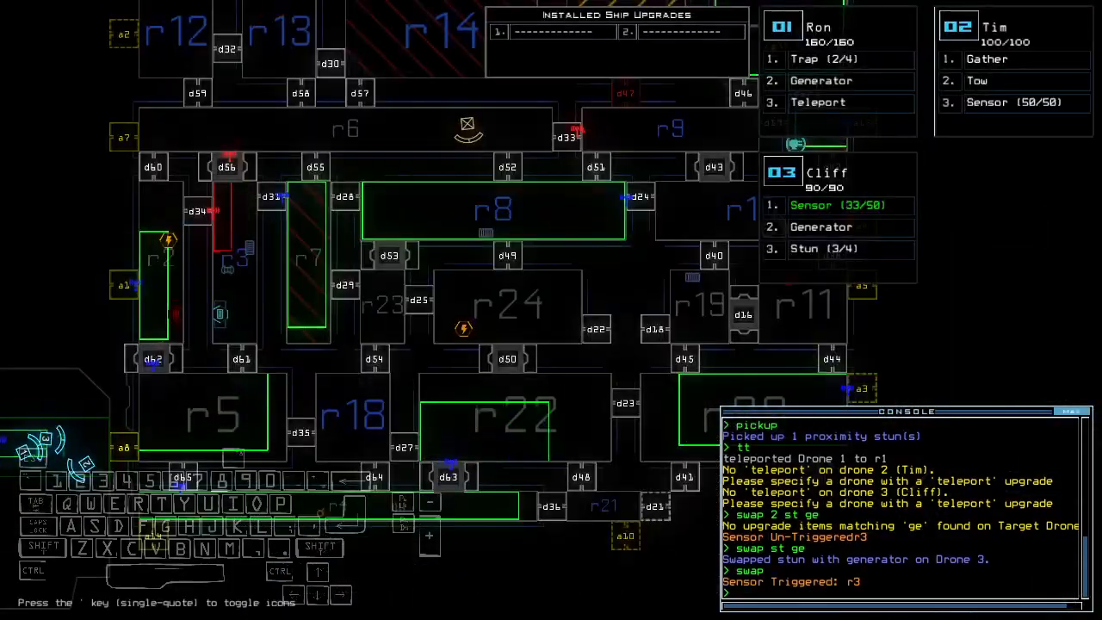
Step: Teleport Drone 1 toward r24 and shut the generator off before re-docking at a3
type("teleport 1")
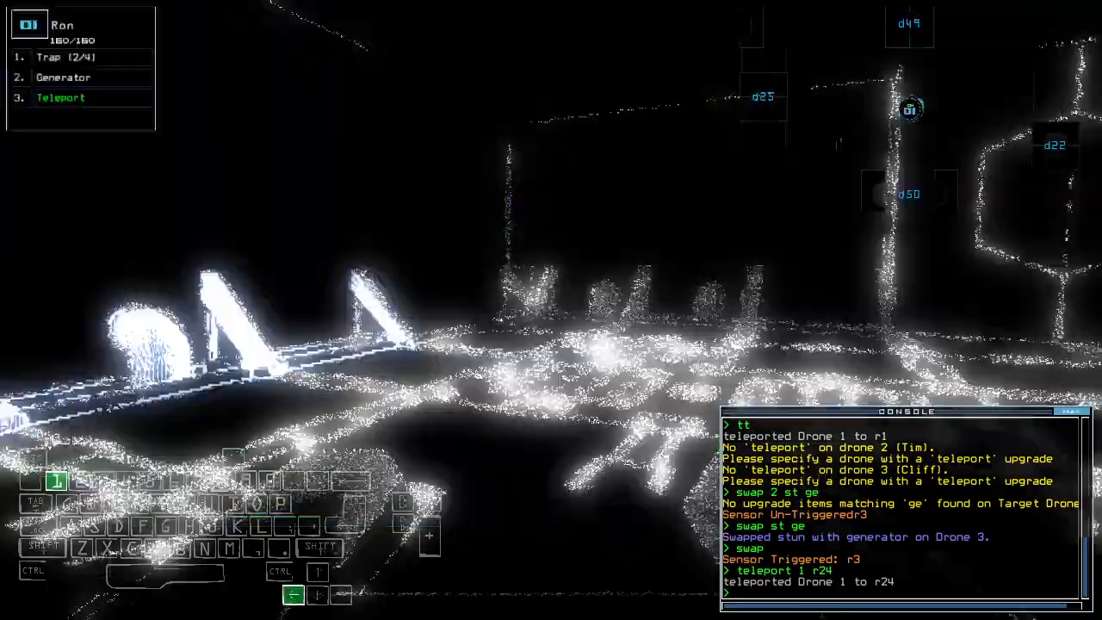
type("generator")
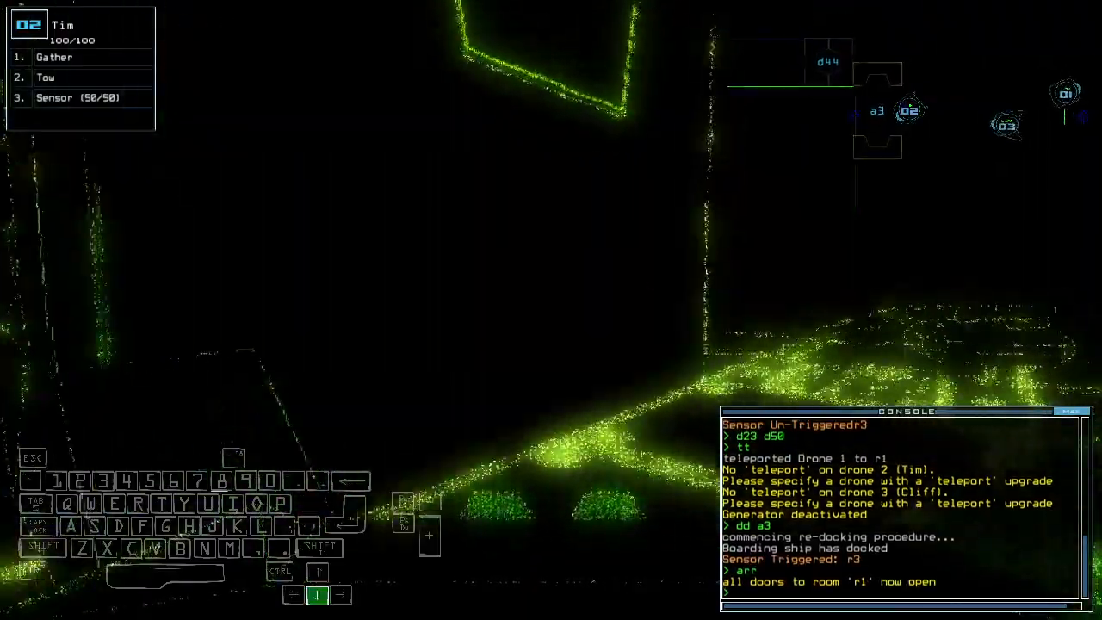
Step: Start an upgrade swap between drone 2 and drone 1 with 'swap 1'
type("swap 1")
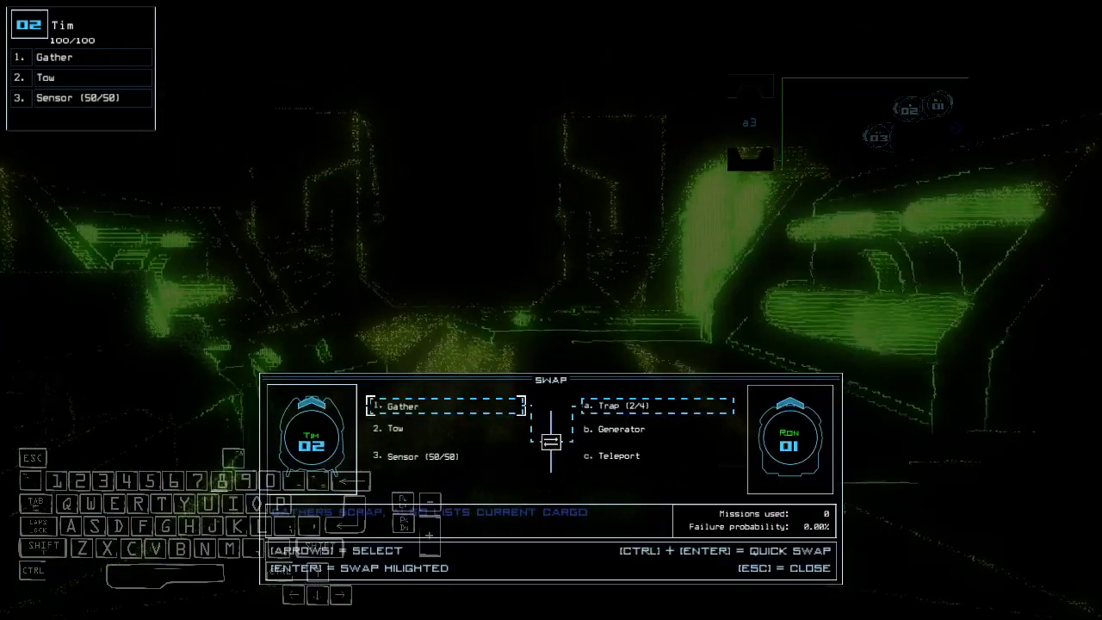
Step: Swap upgrades so Ron holds sensor, gather, teleport and Tim holds generator, tow, trap
key("Down")
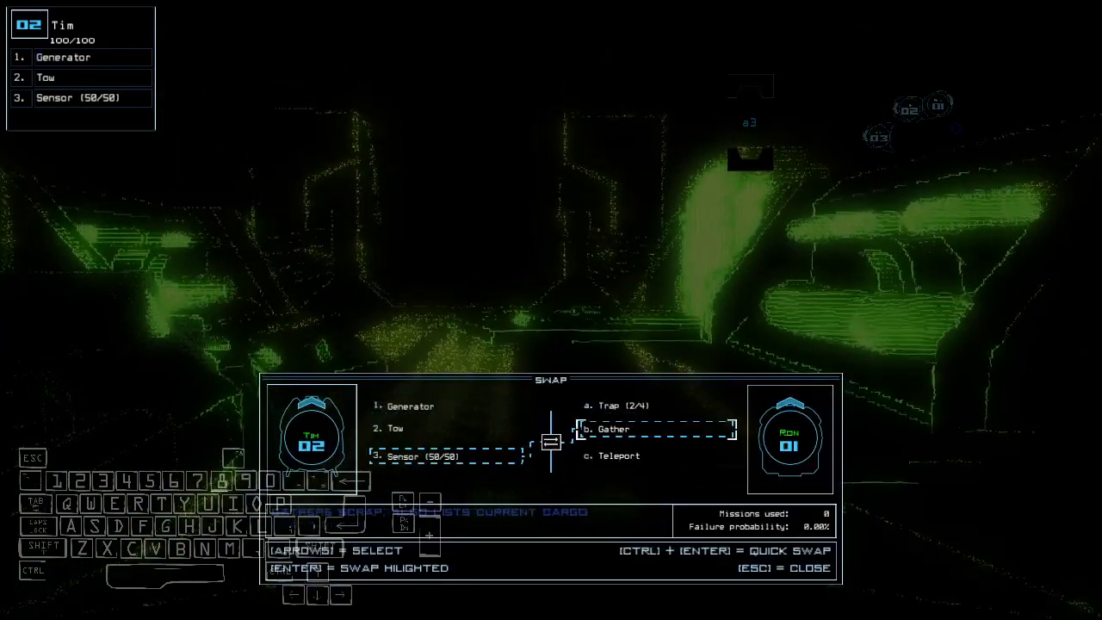
key("up")
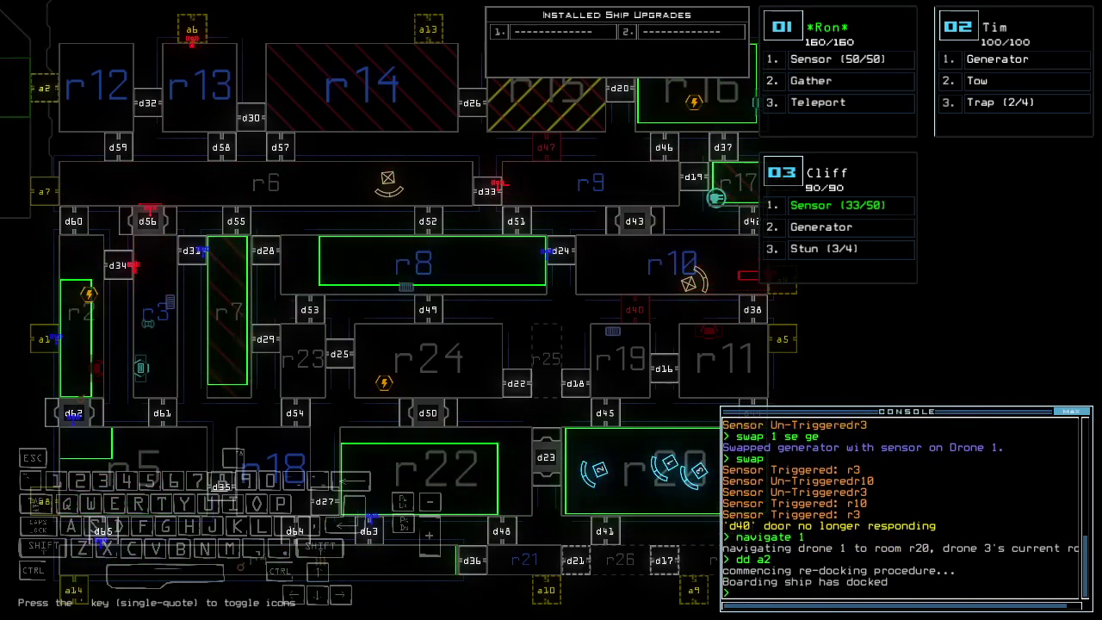
Step: Activate the generator, teleport Ron to r24 and drop a sensor there
type("arr")
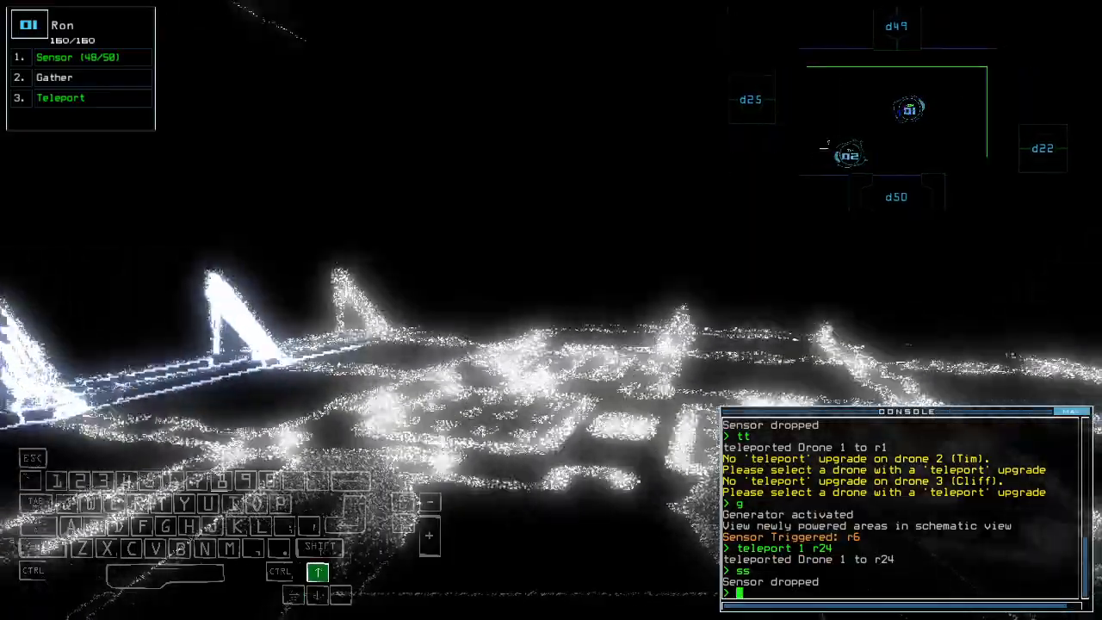
Step: Close door d22, drop a sensor, restart the generator and re-dock the ship at airlock a3
type("d22")
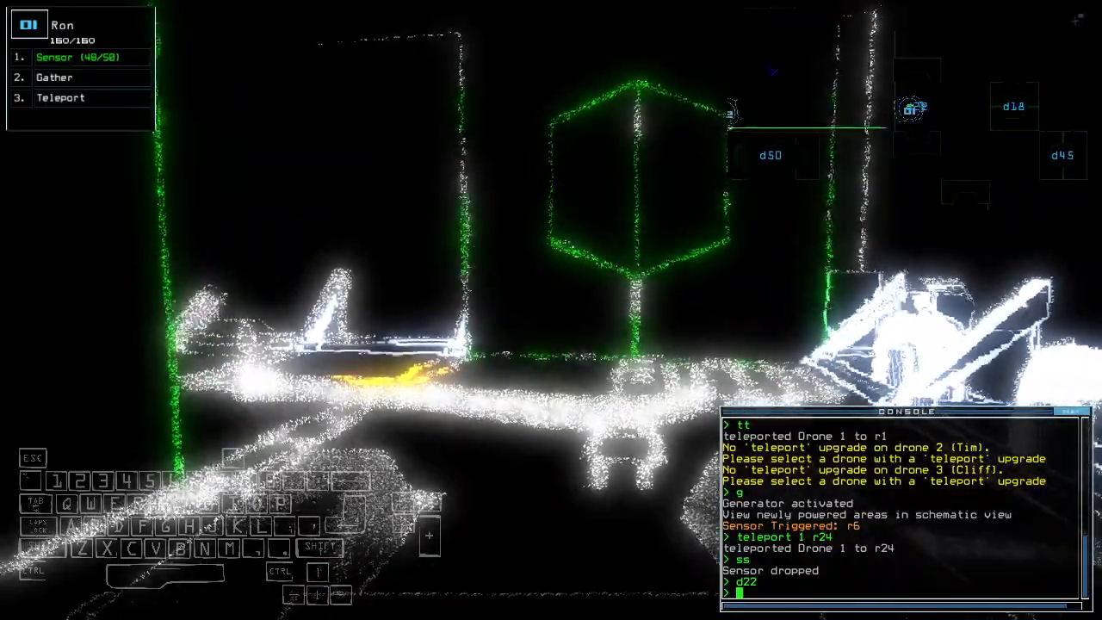
type("ss")
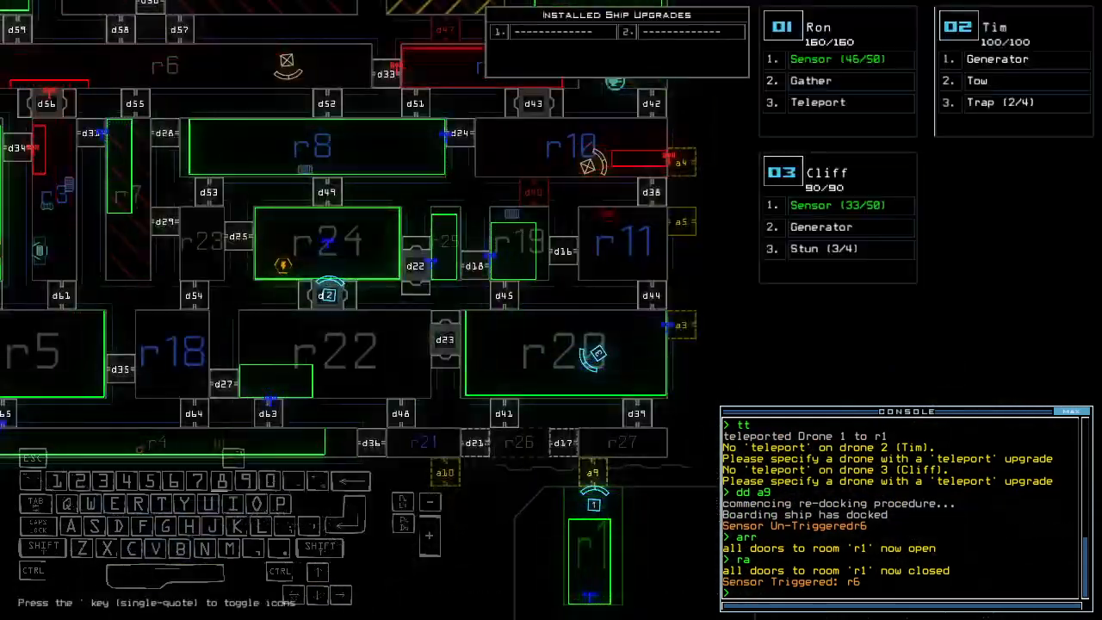
type("g")
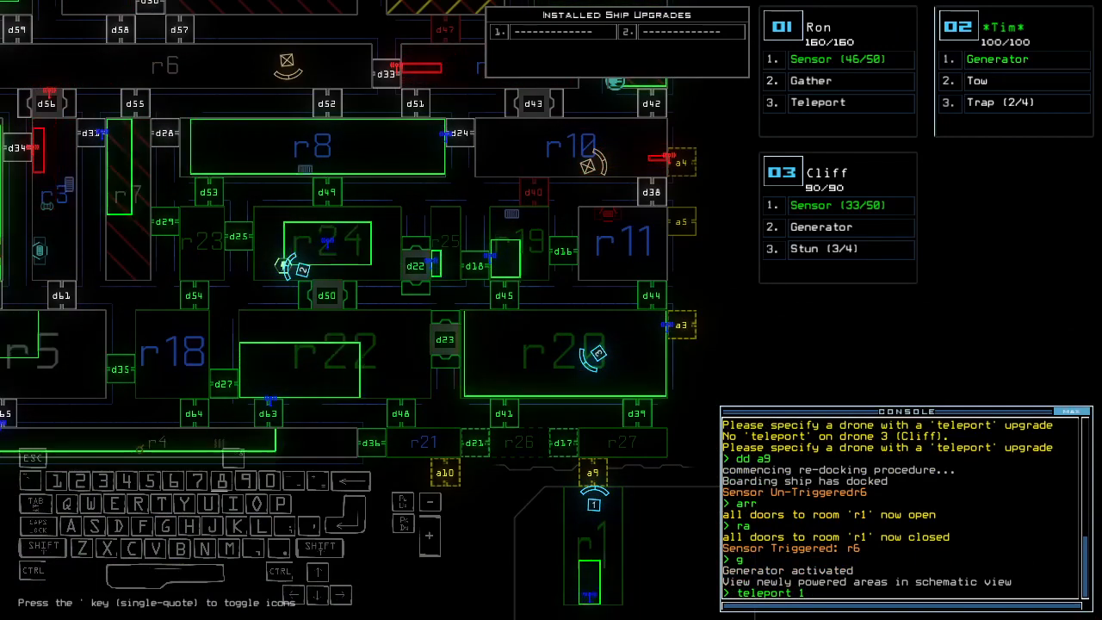
type("r2")
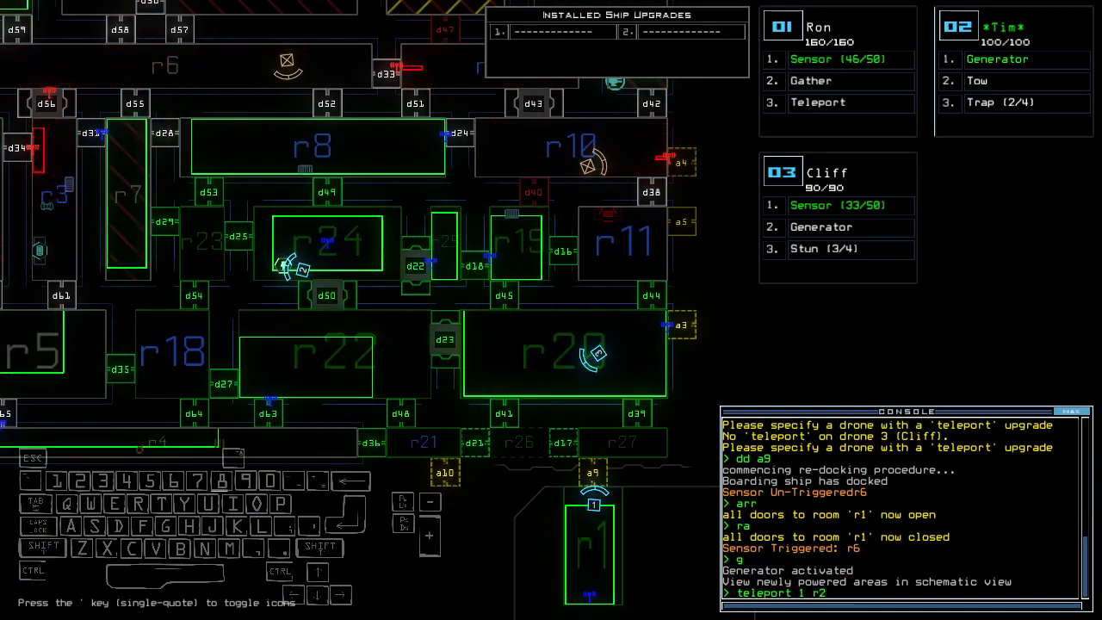
type("0")
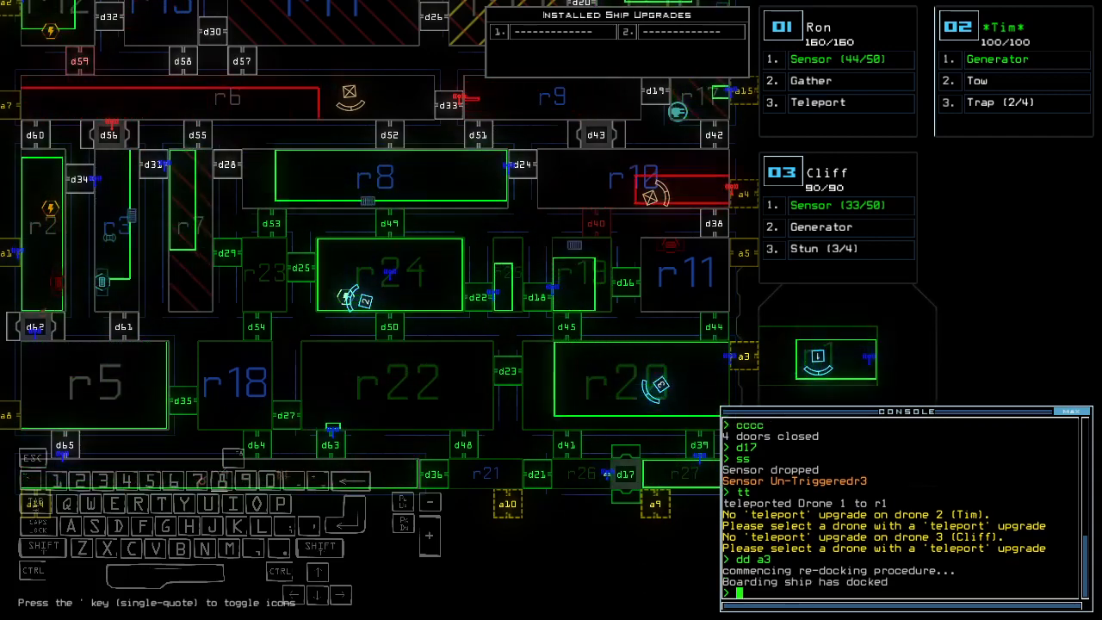
Step: Teleport Ron to r22, swap sensor for trap, drop a trap and teleport back to r1
type("teleport 1 r22")
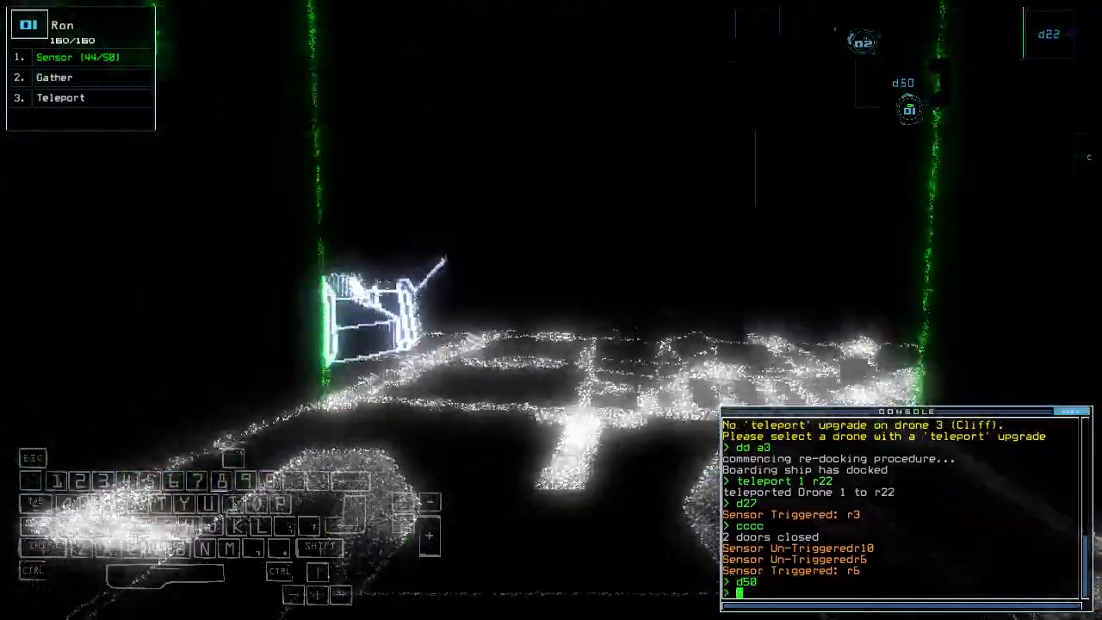
type("swap se tr")
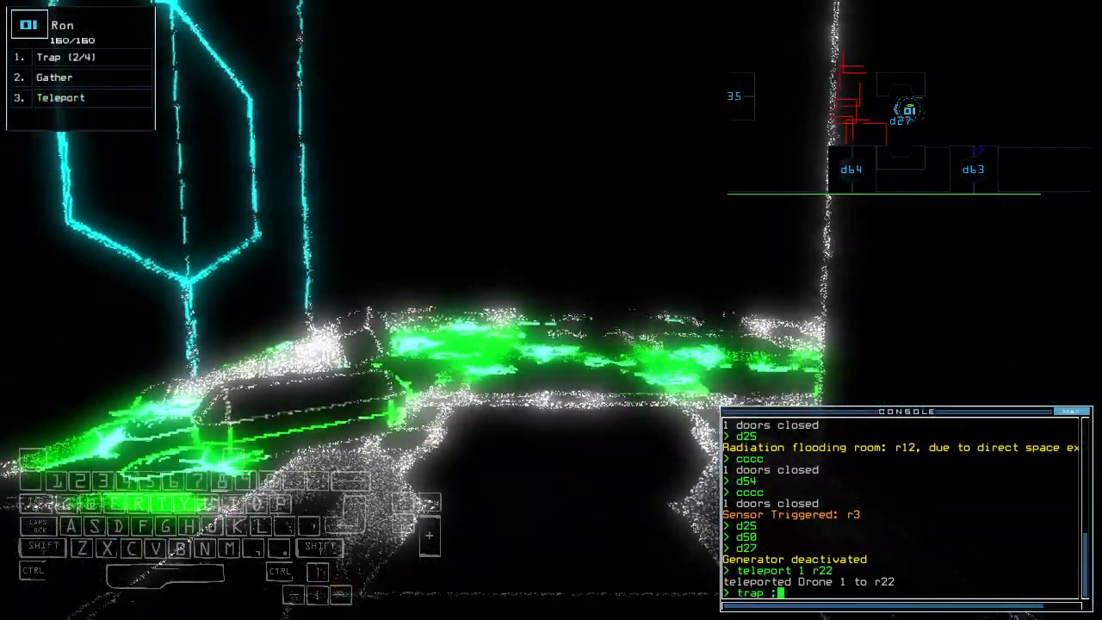
type("tt")
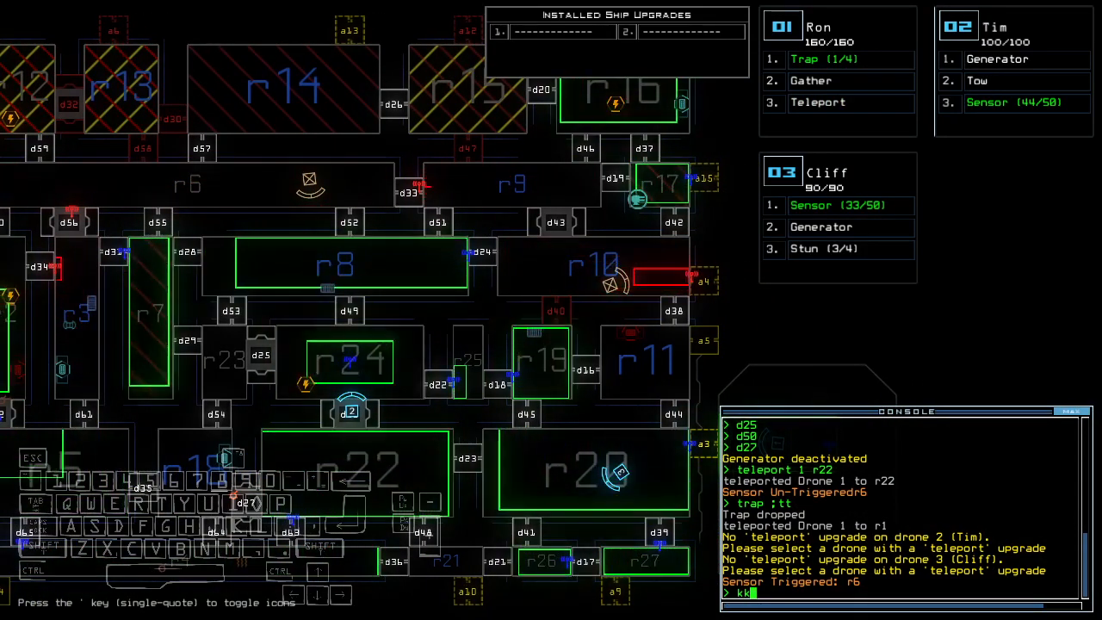
Step: Detonate all traps, route Tim and Cliff to r1 and restart the generator
key("Return")
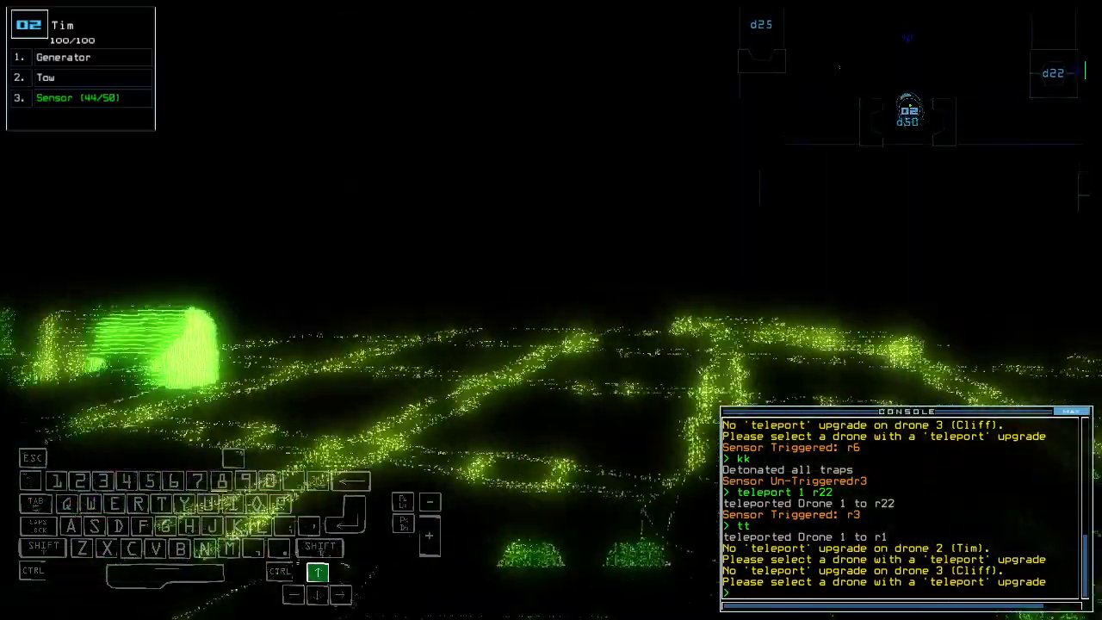
type("generator")
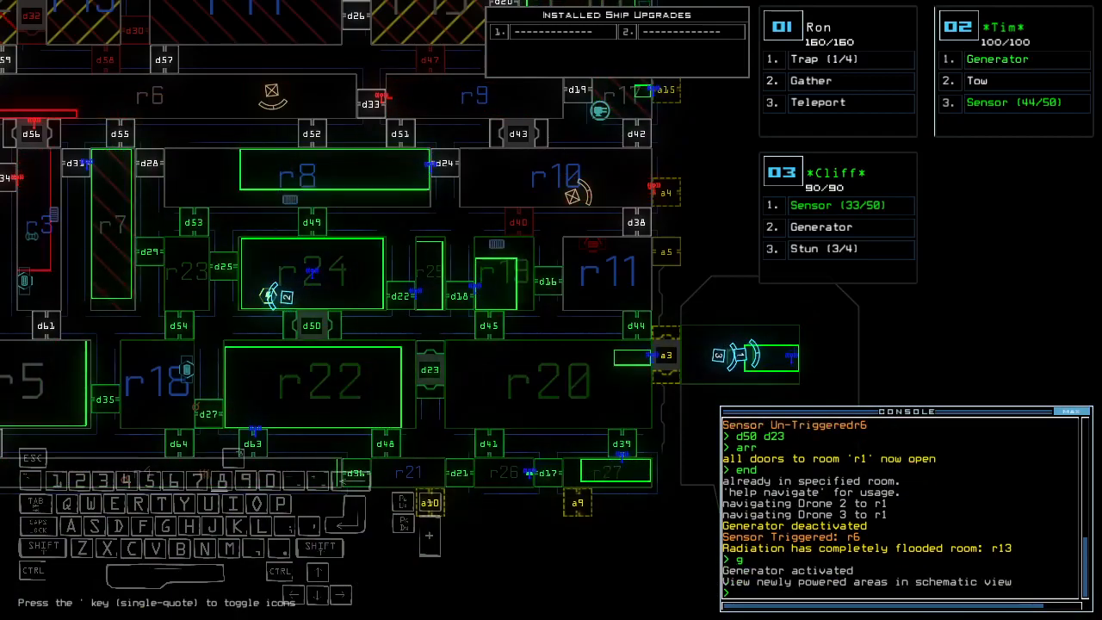
Step: Teleport Ron out via r22 and r4, opening d35, then back to r1
type("teleport 1")
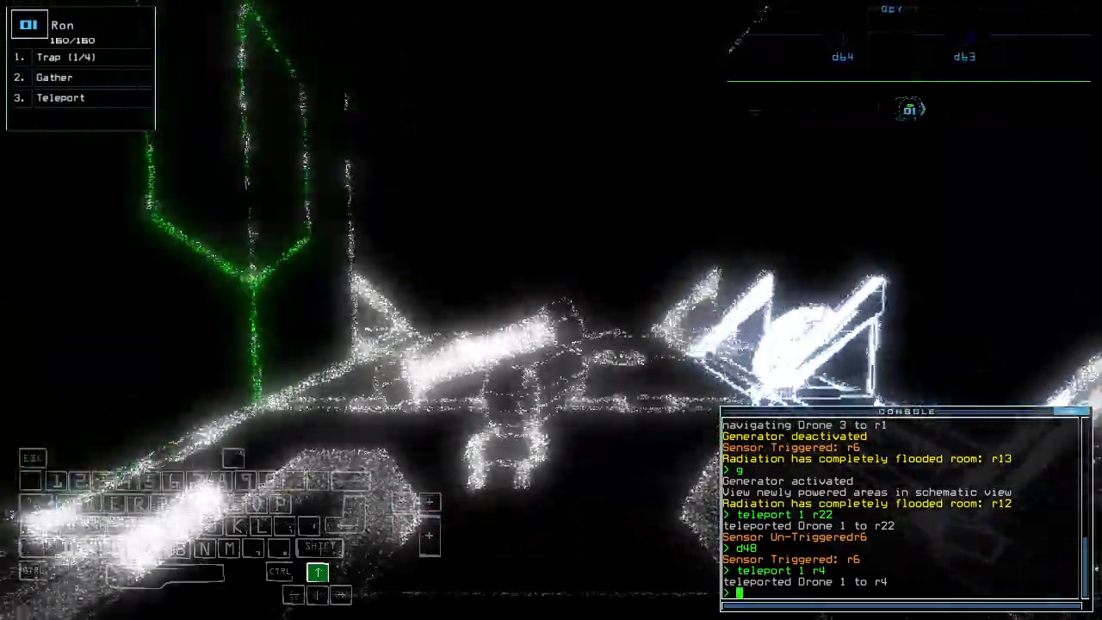
type("d35")
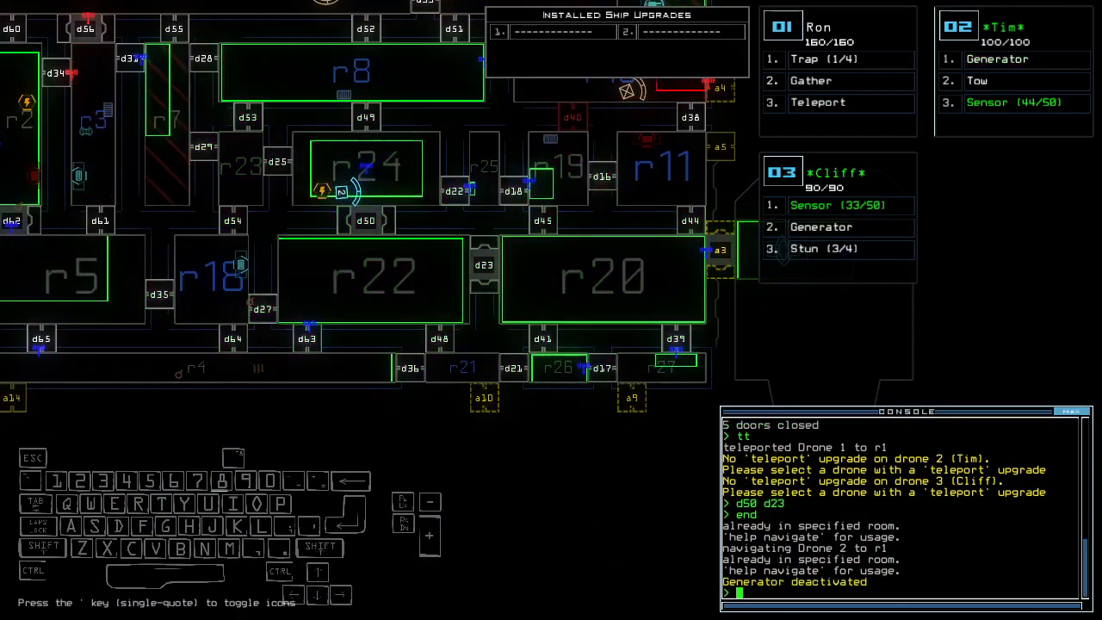
Step: Leave via r18, accept the final score of 960 and view the Modded Daily leaderboard
type("f r18")
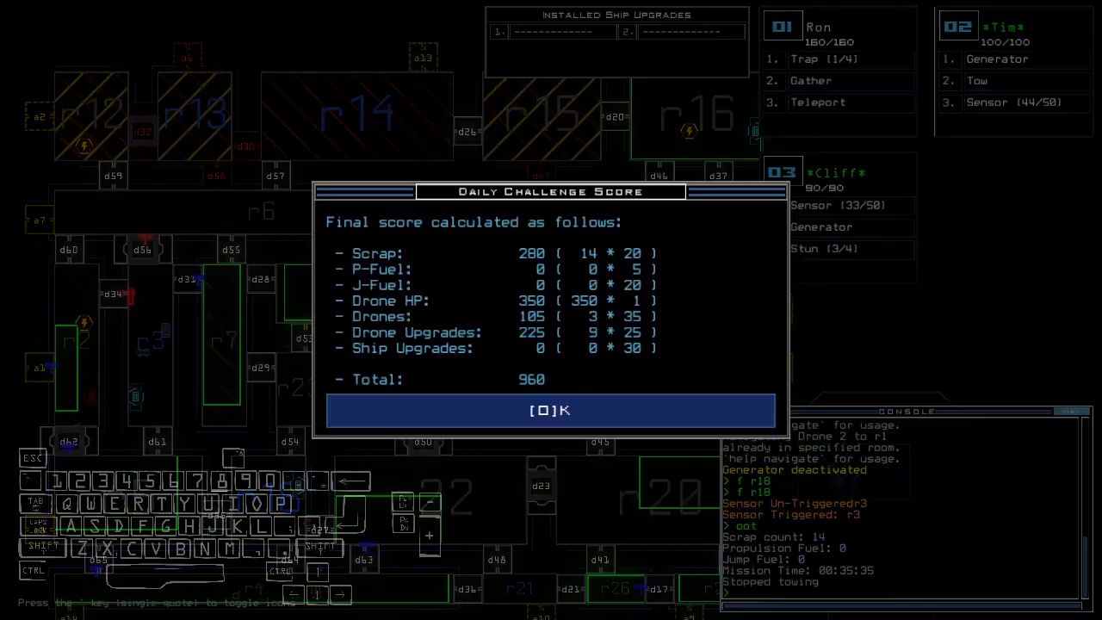
left_click(550, 409)
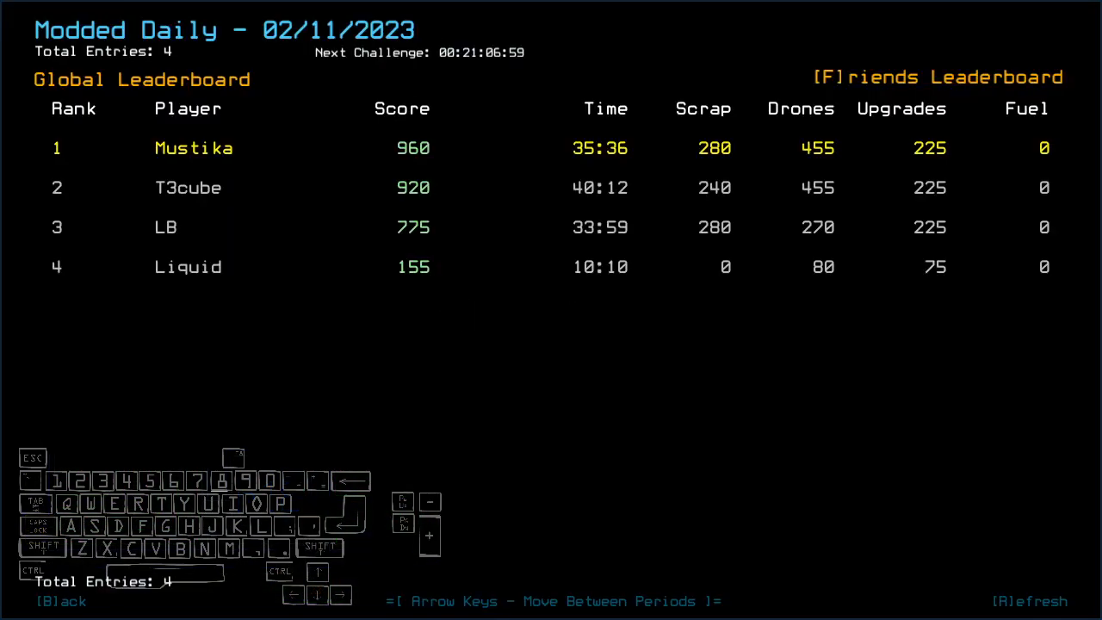